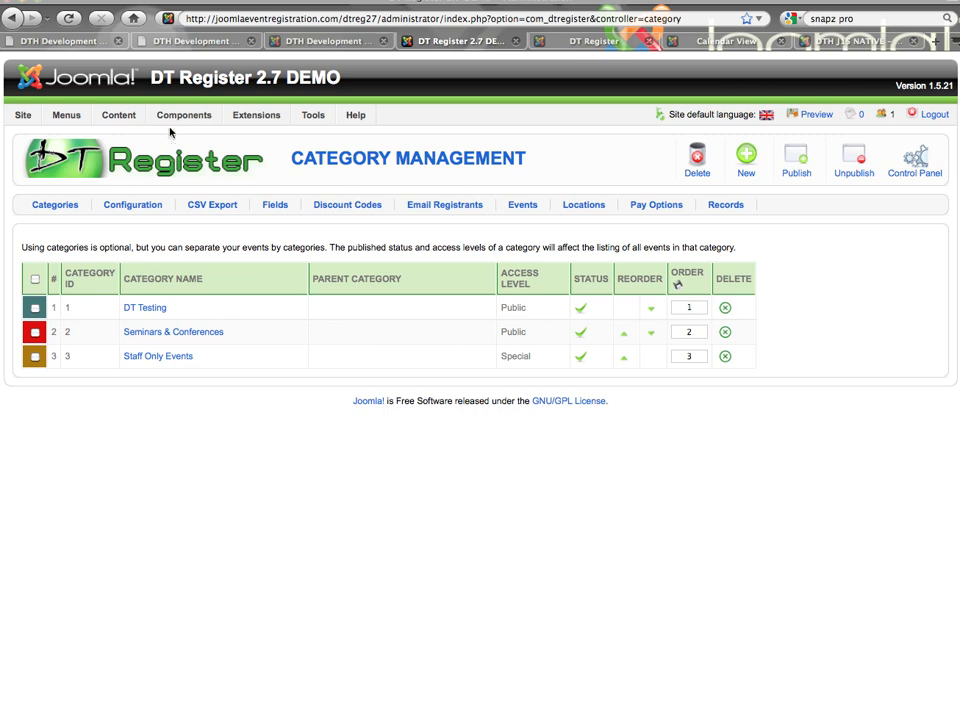
Step: Return to the DT Register control panel and go to Category Management
click(184, 114)
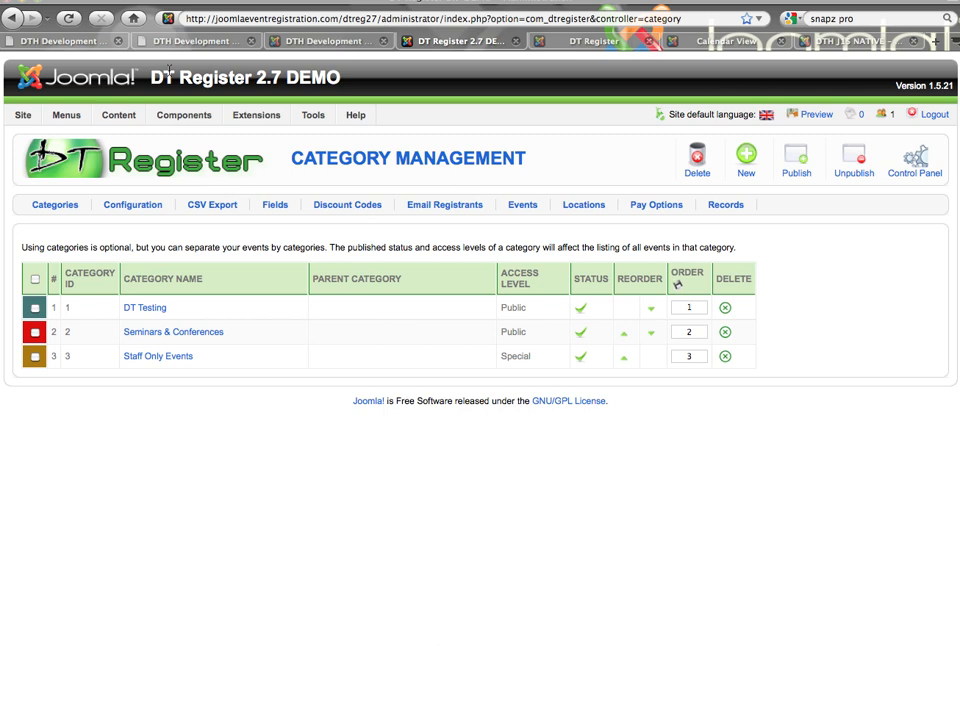
click(184, 114)
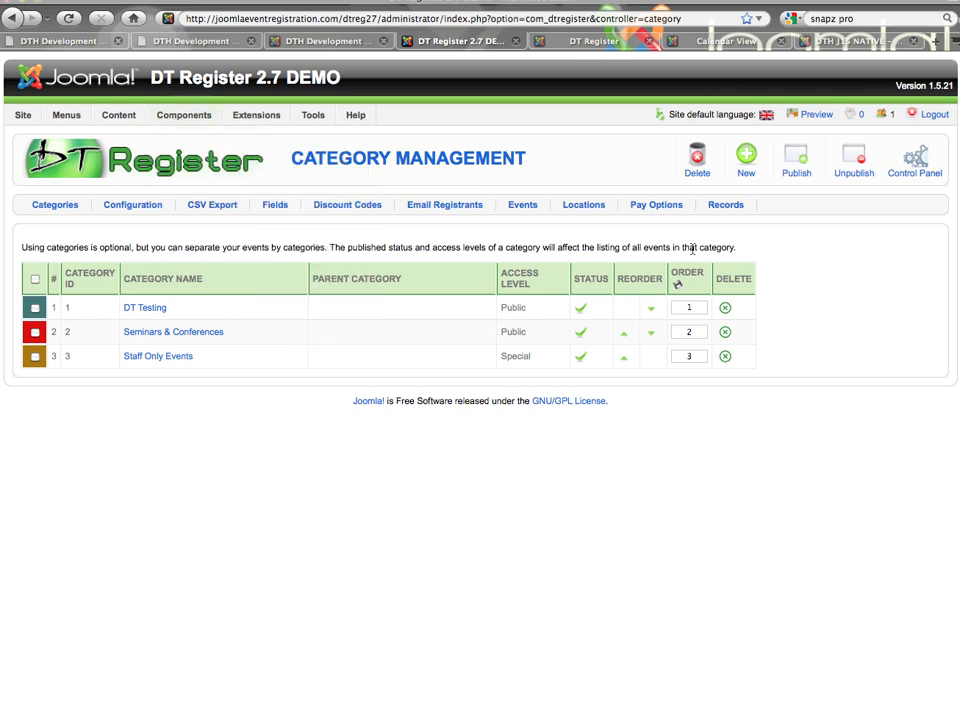
click(916, 160)
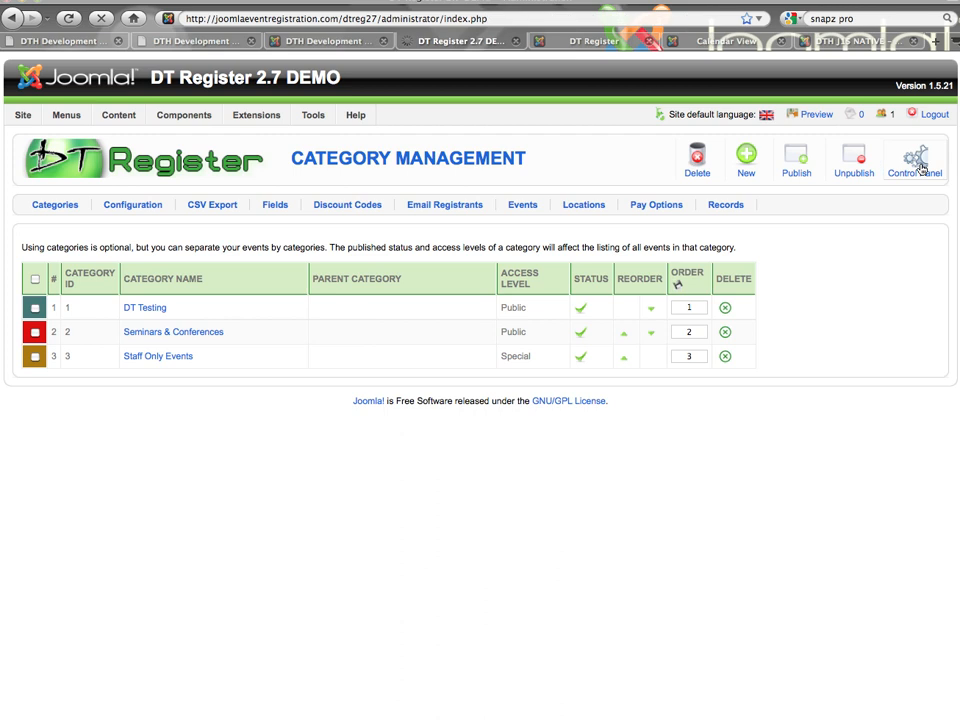
click(916, 160)
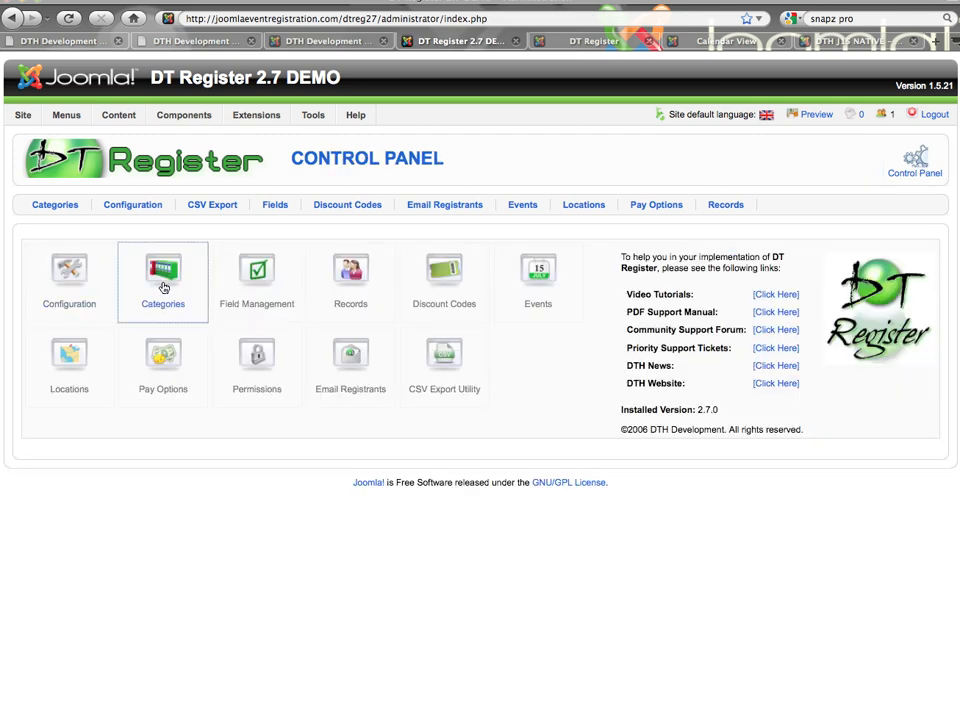
click(164, 270)
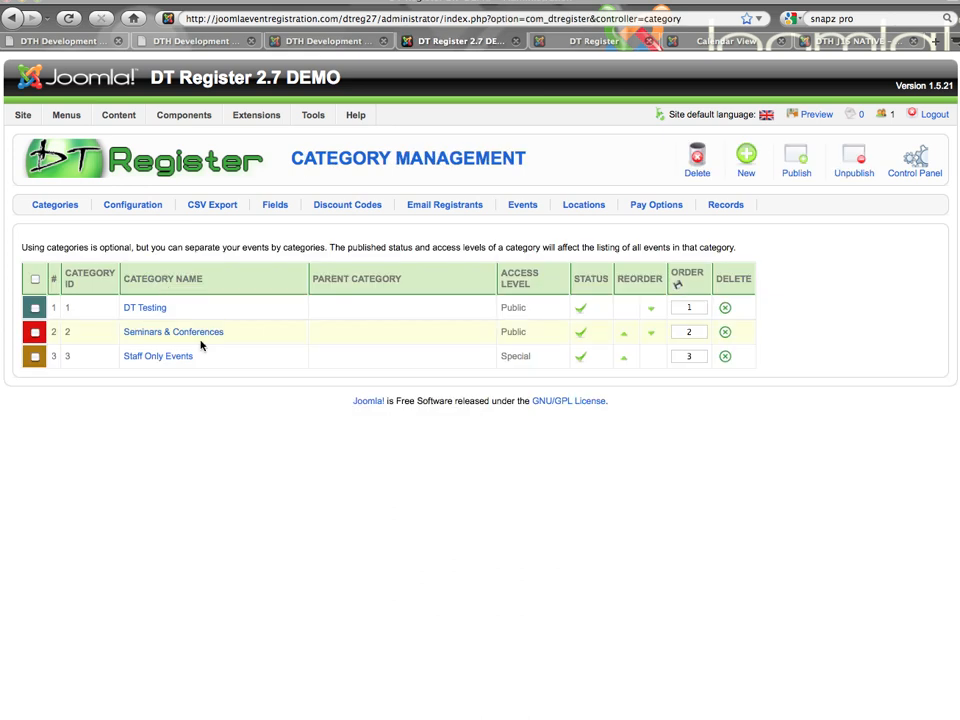
mouse_move(222, 390)
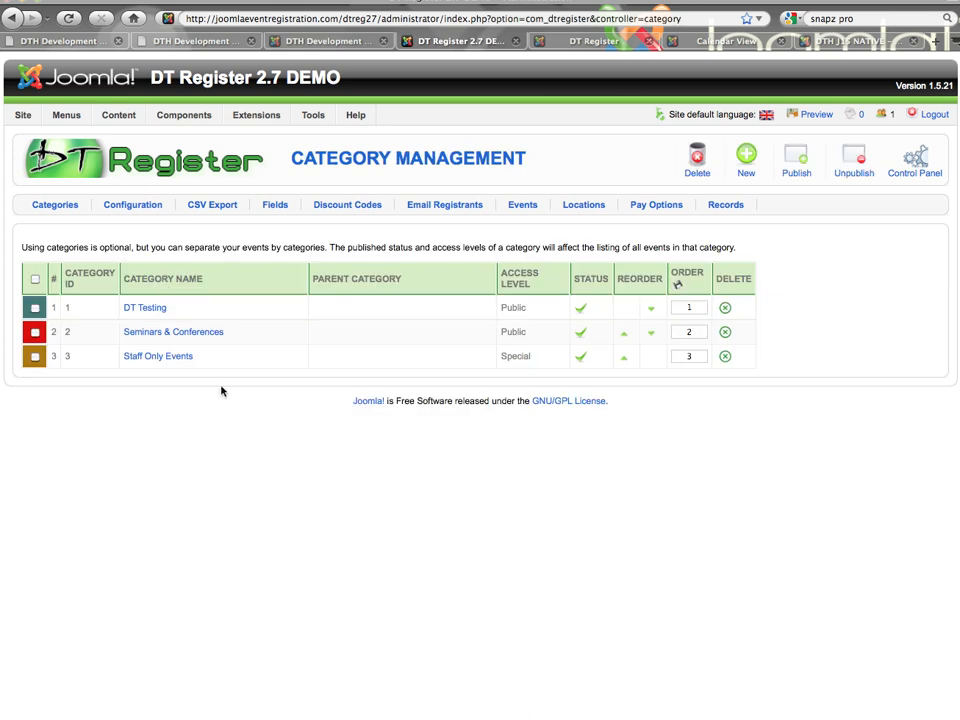
mouse_move(184, 404)
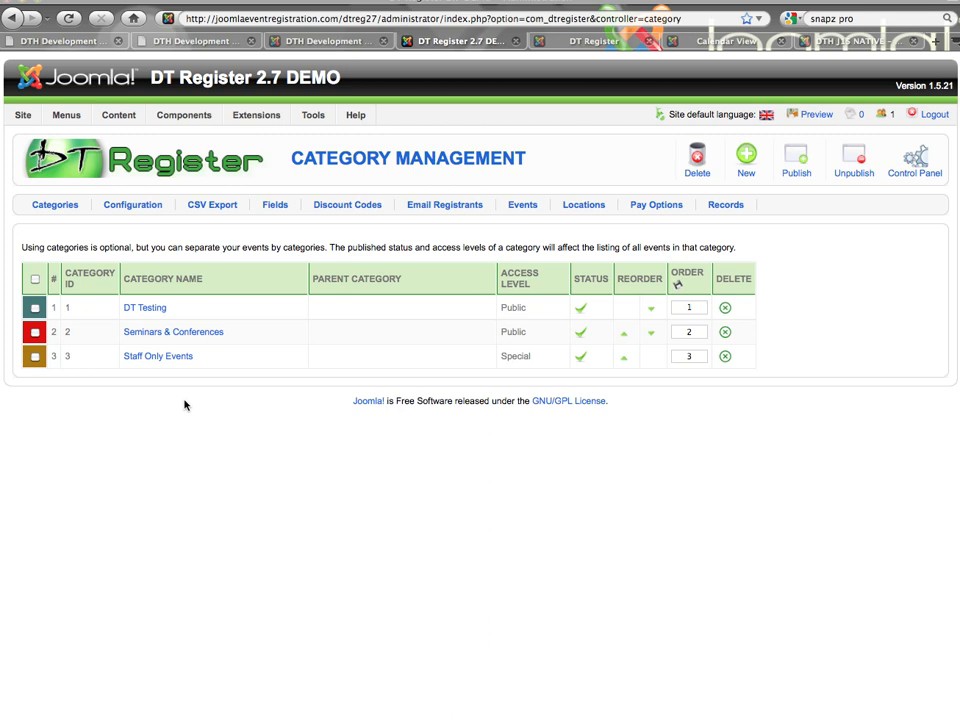
mouse_move(74, 356)
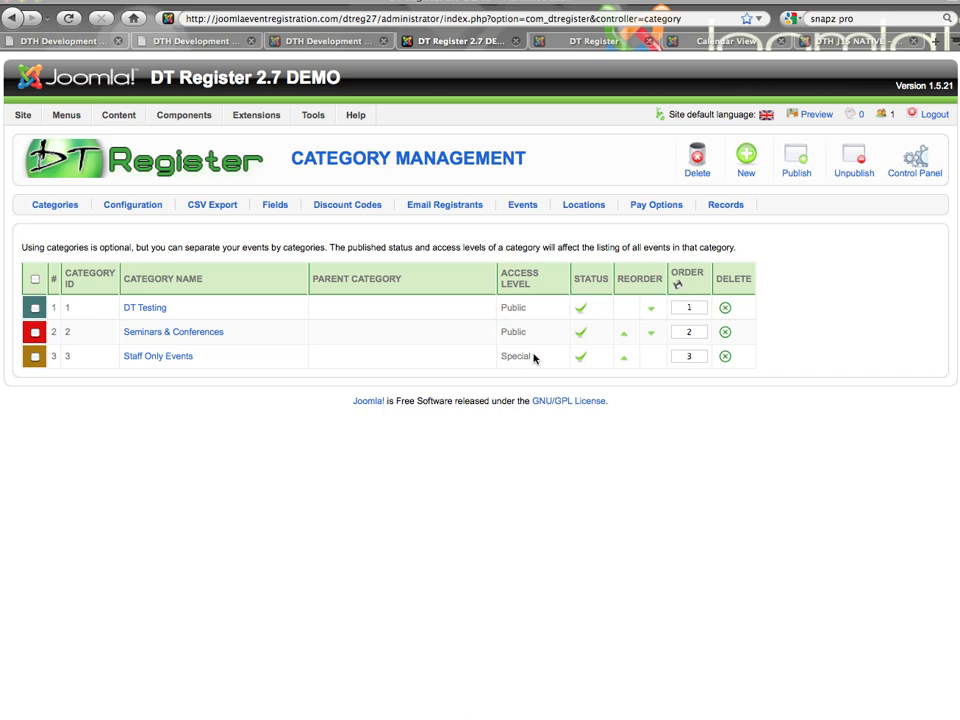
mouse_move(594, 292)
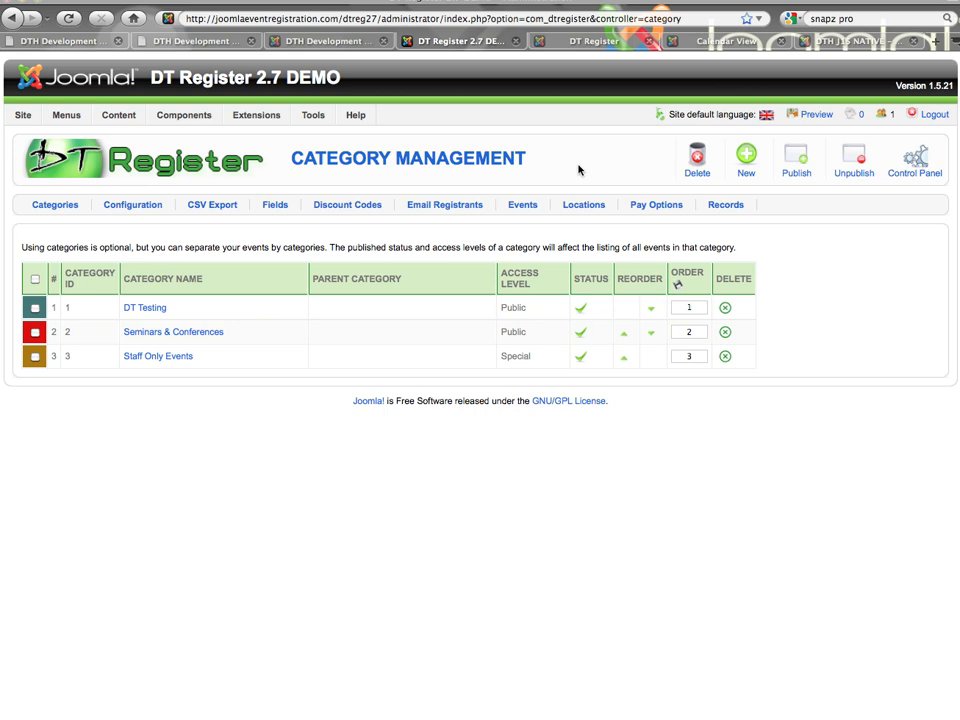
mouse_move(642, 360)
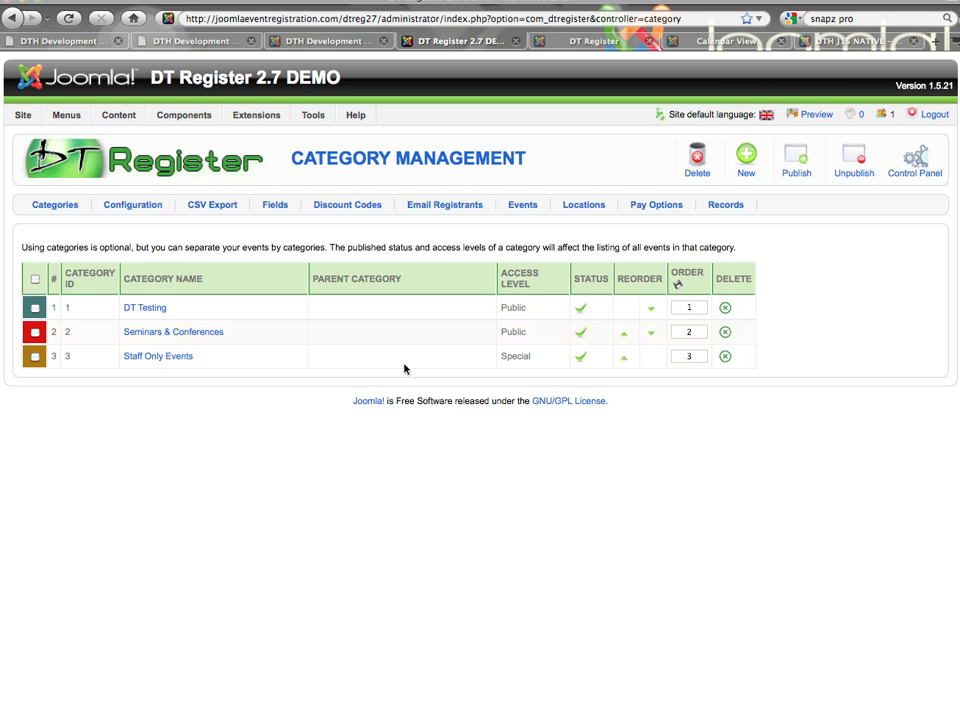
mouse_move(728, 430)
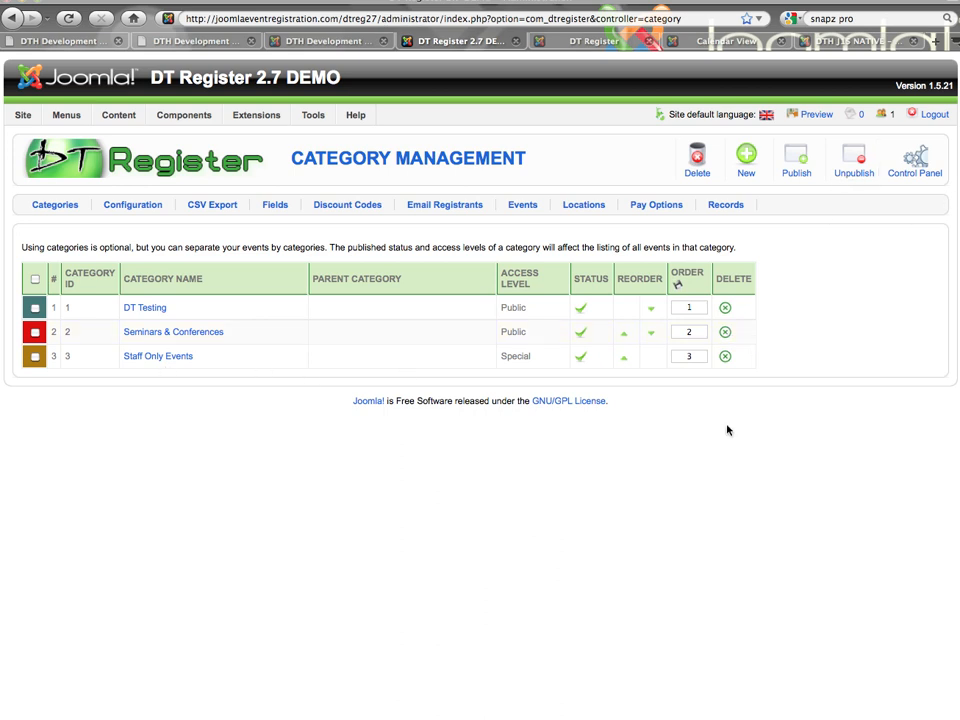
Step: Start a new category with Seminars & Conferences as its parent
click(36, 332)
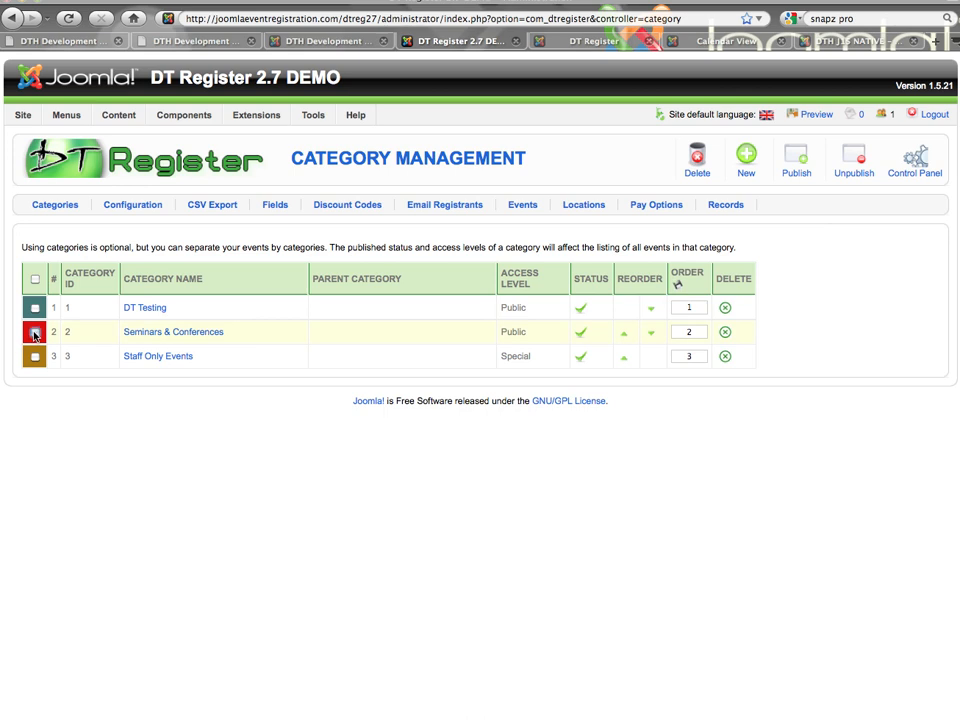
click(36, 332)
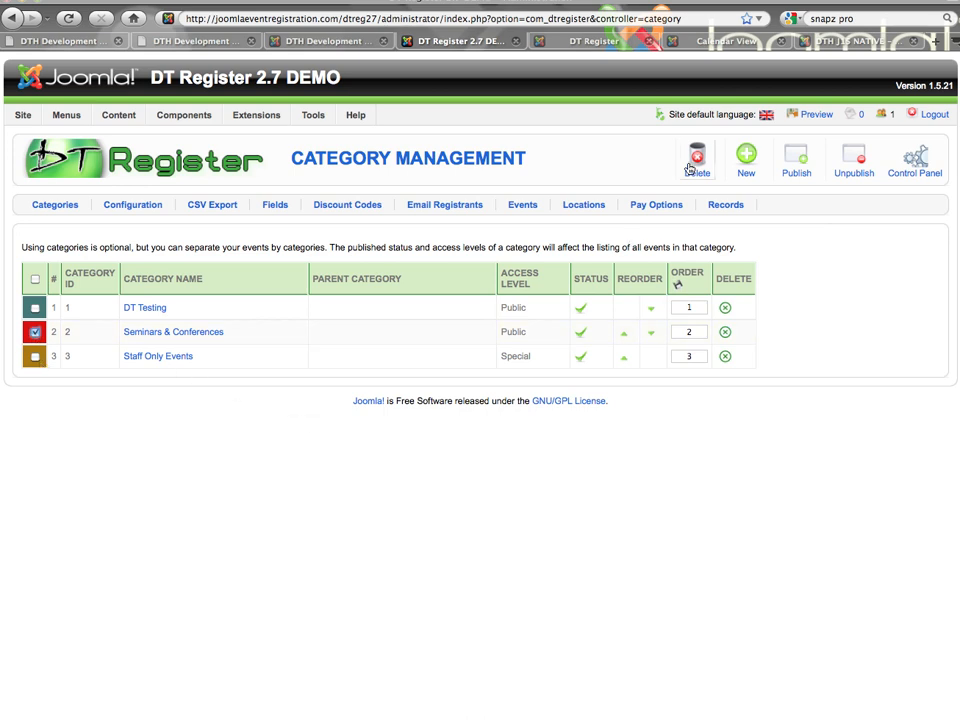
mouse_move(852, 172)
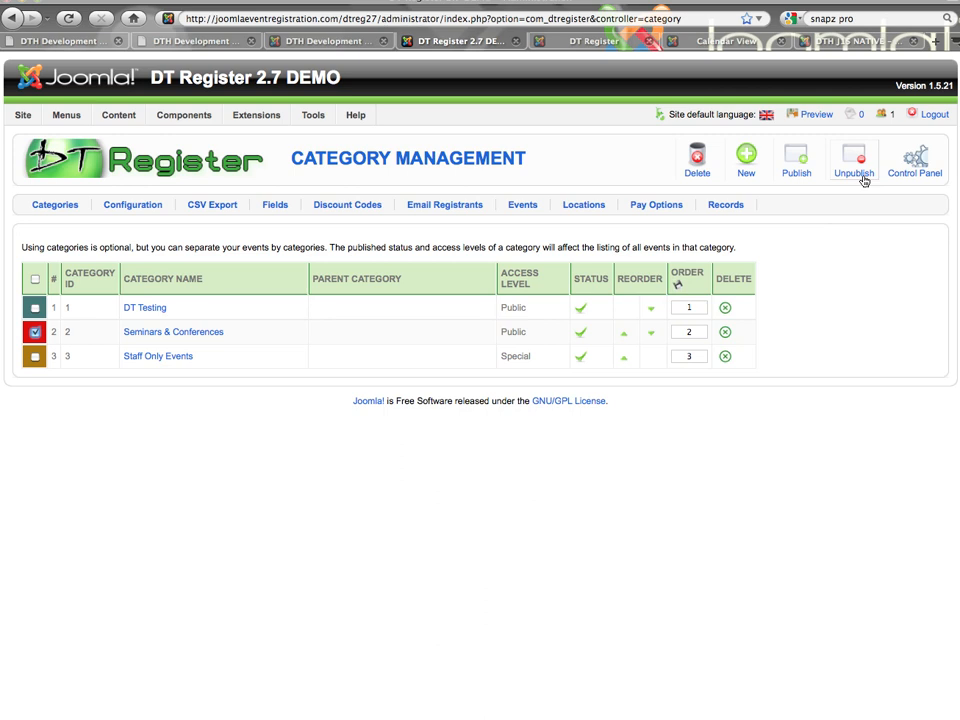
click(852, 160)
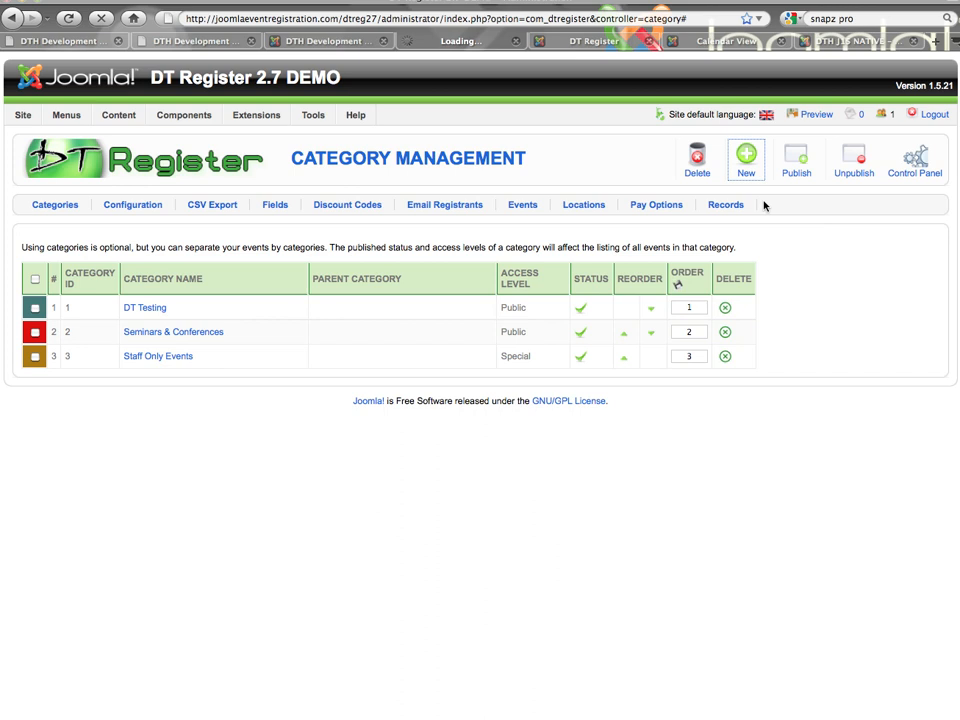
click(744, 160)
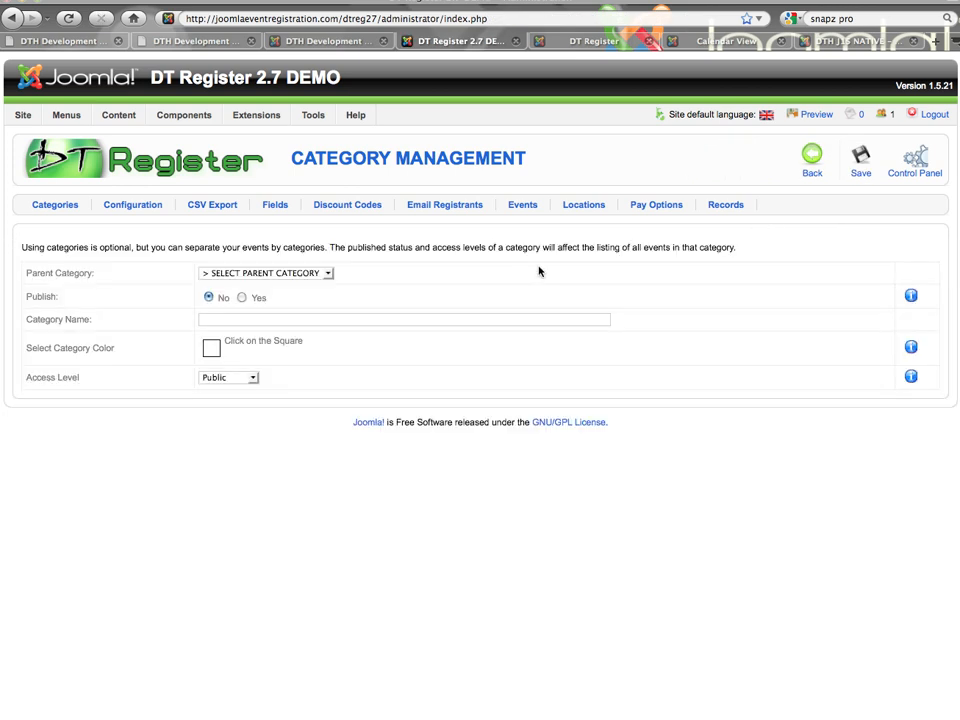
mouse_move(268, 280)
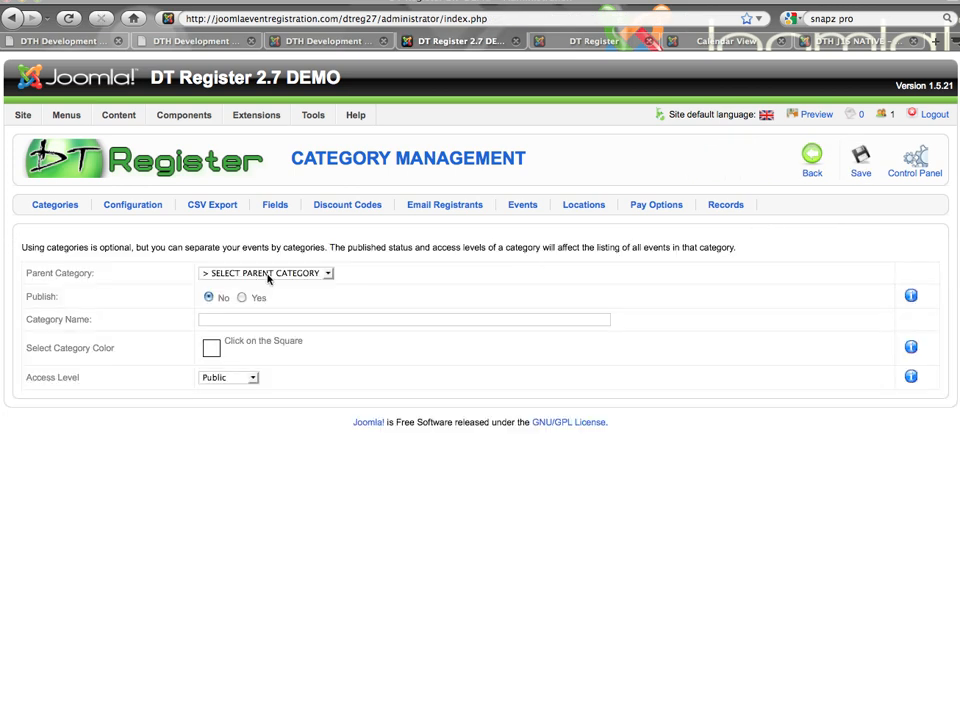
click(264, 272)
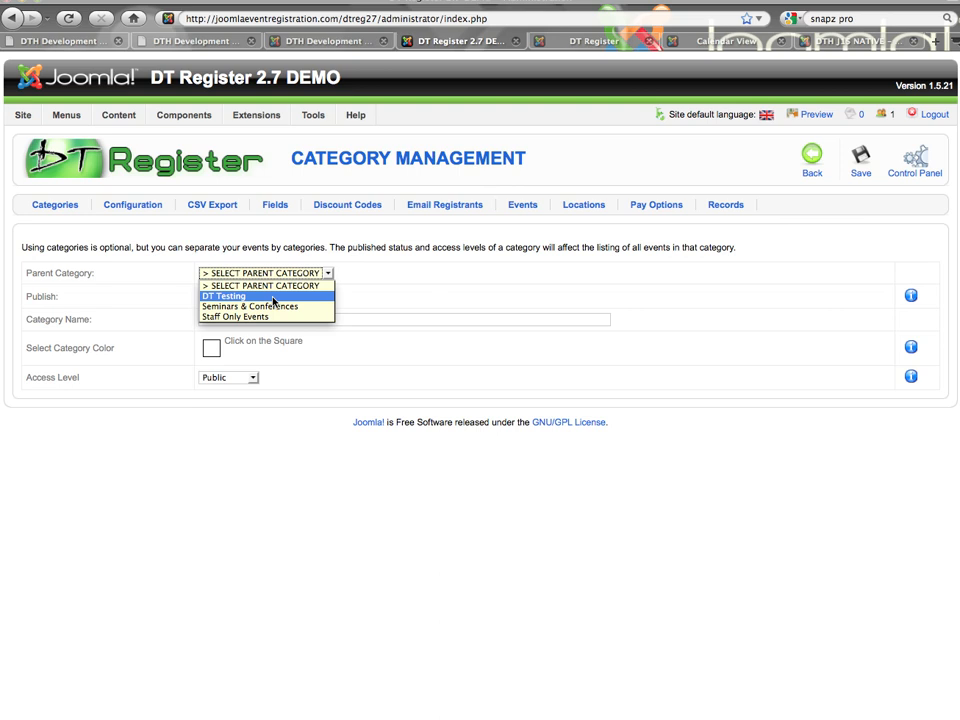
mouse_move(252, 306)
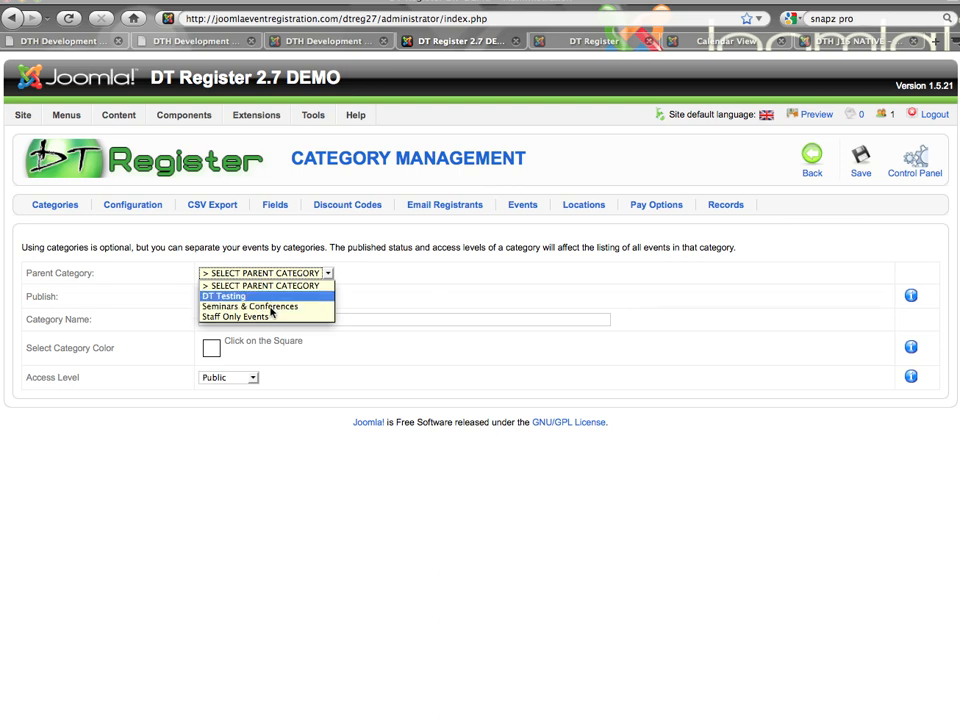
mouse_move(250, 306)
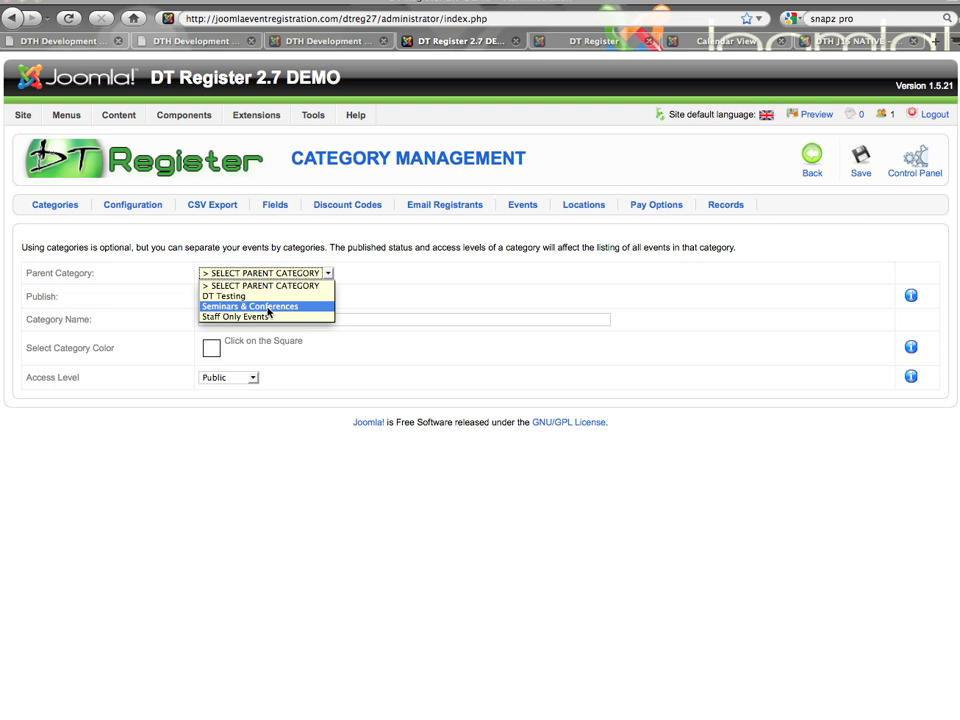
click(250, 306)
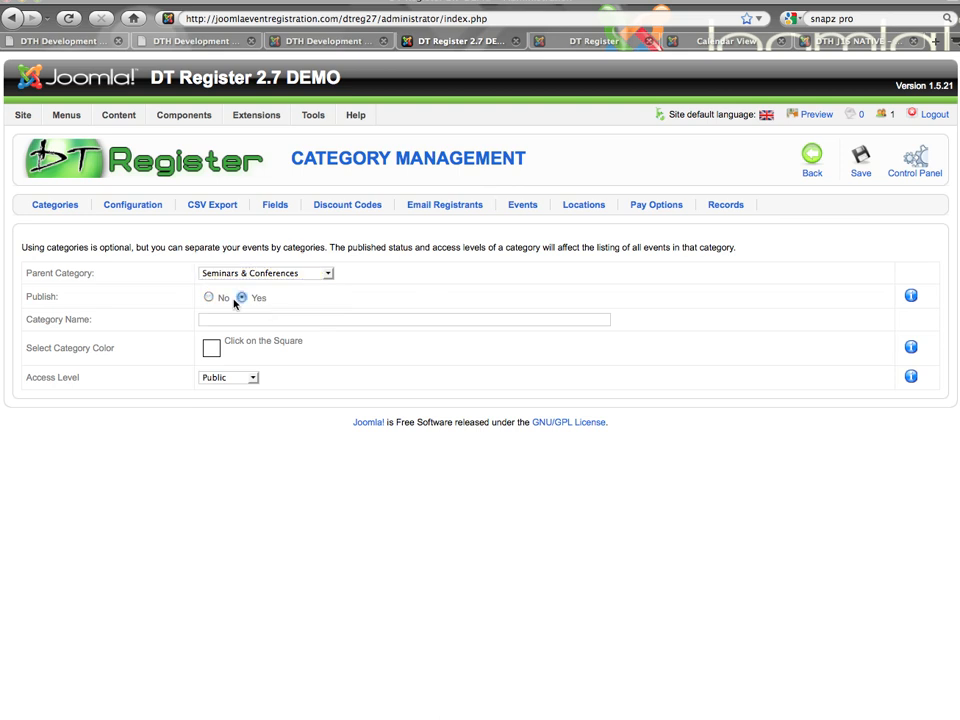
mouse_move(584, 332)
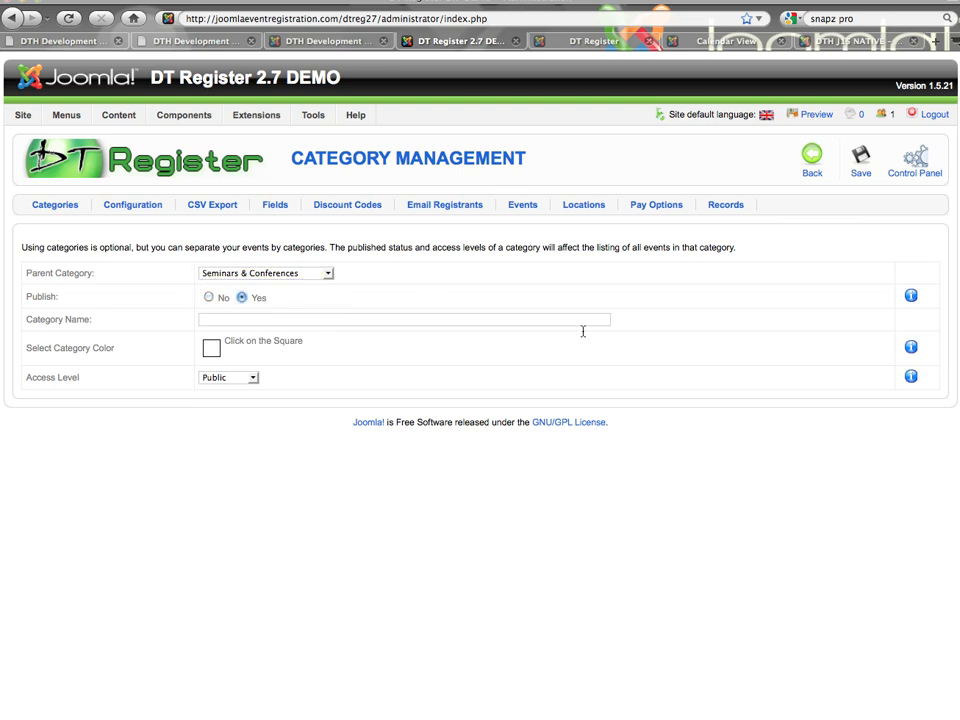
mouse_move(912, 344)
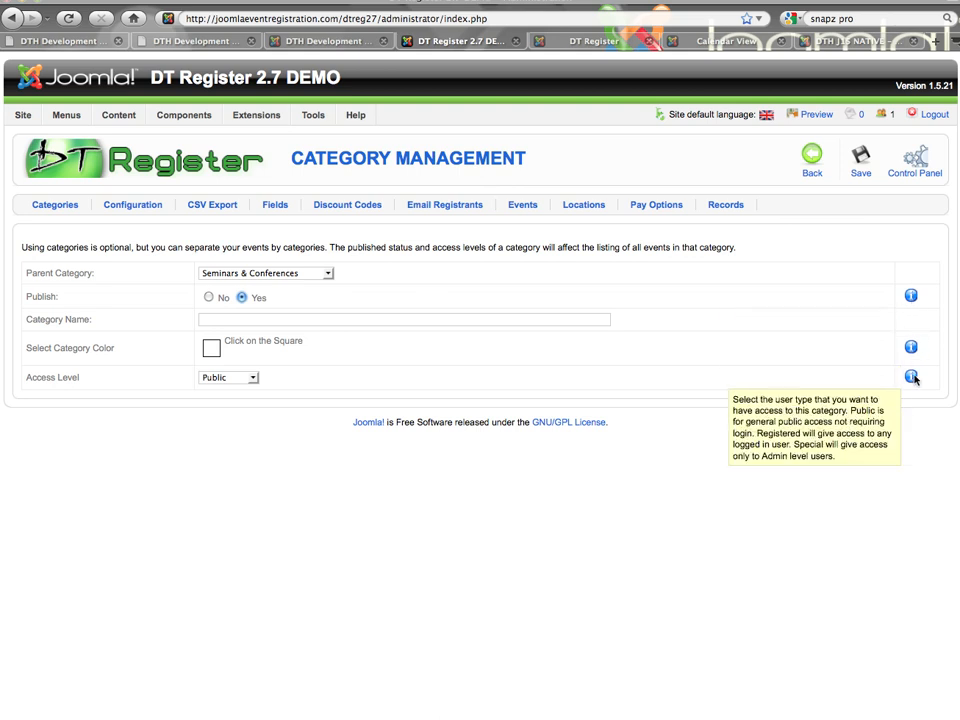
mouse_move(860, 344)
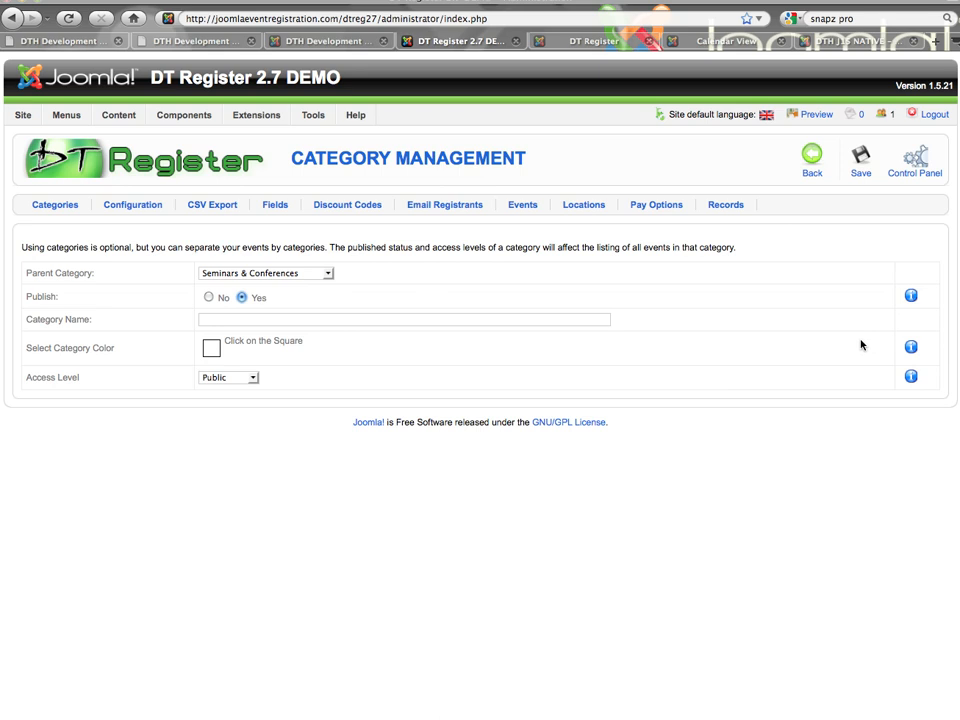
Step: Name the new category 'Friday Sessions'
click(308, 320)
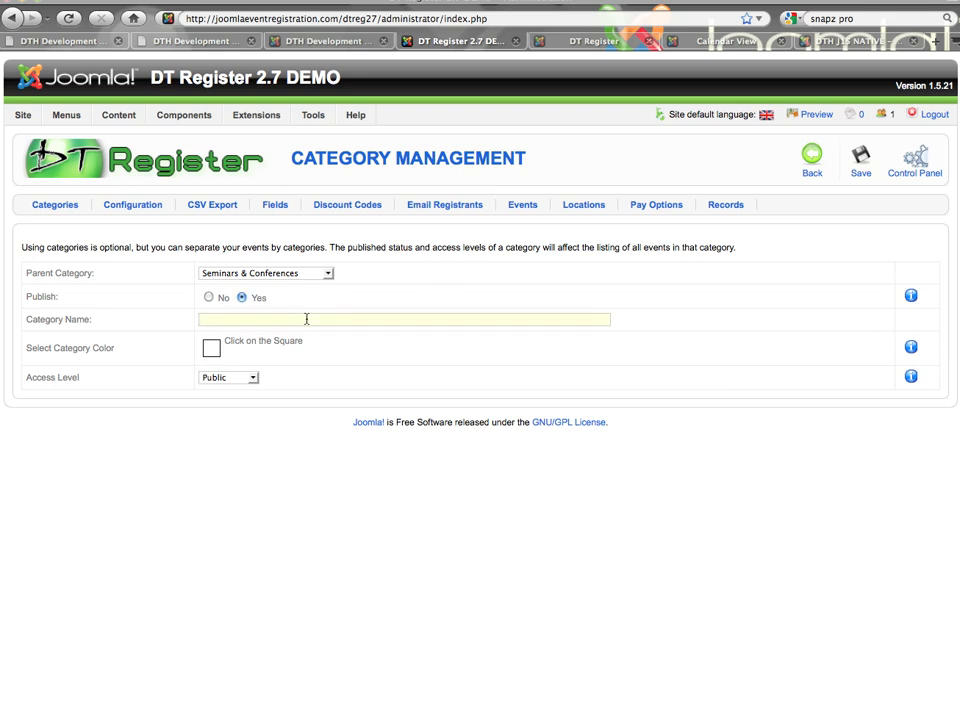
text(Friday)
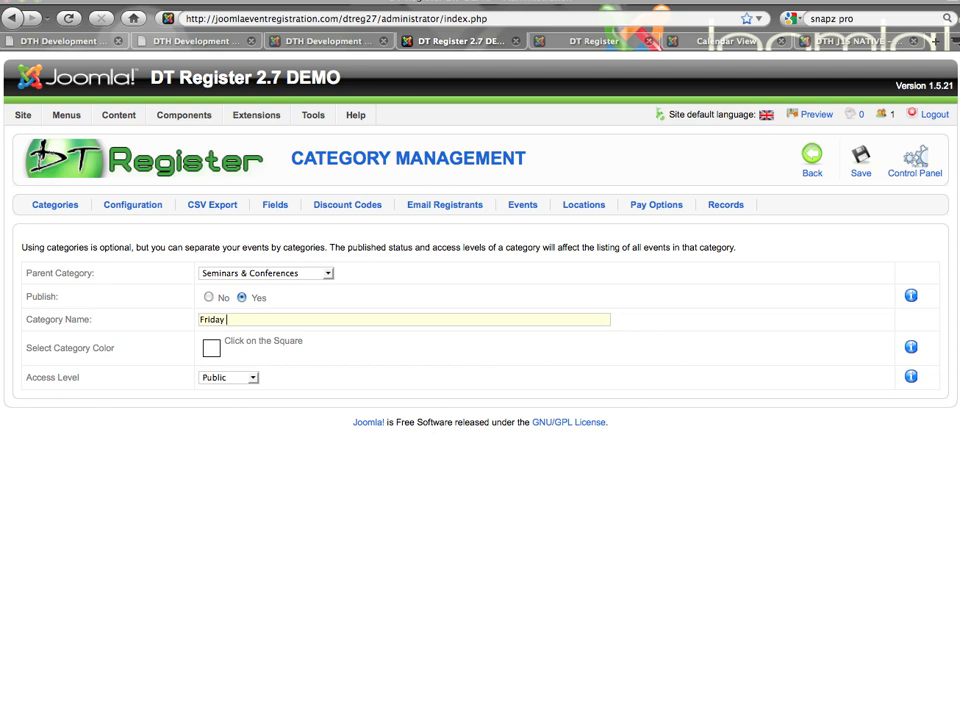
text(Session)
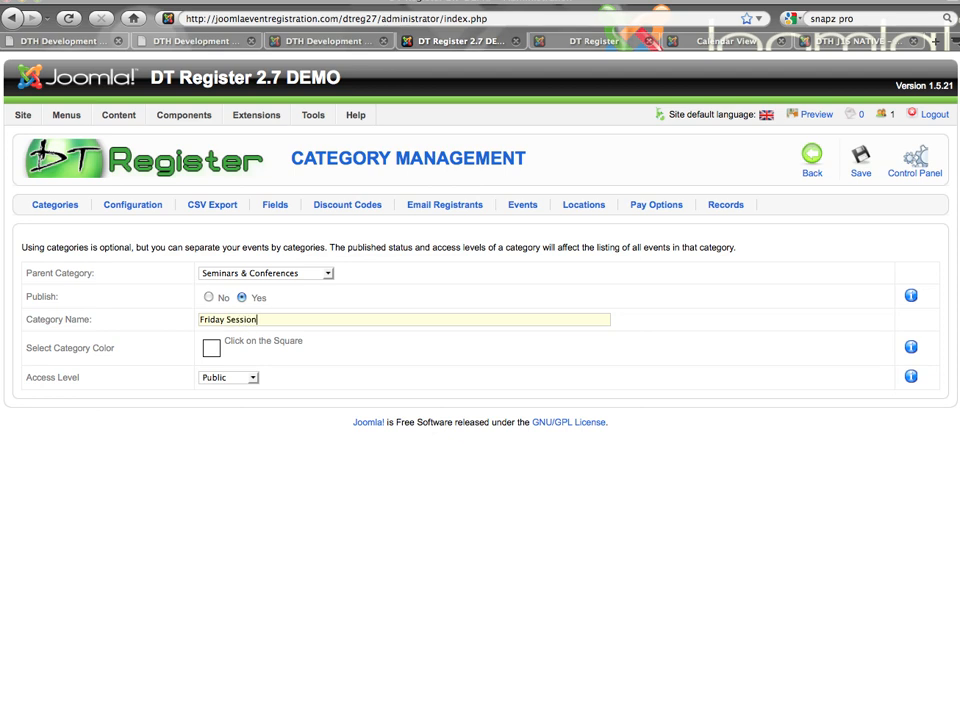
text(s)
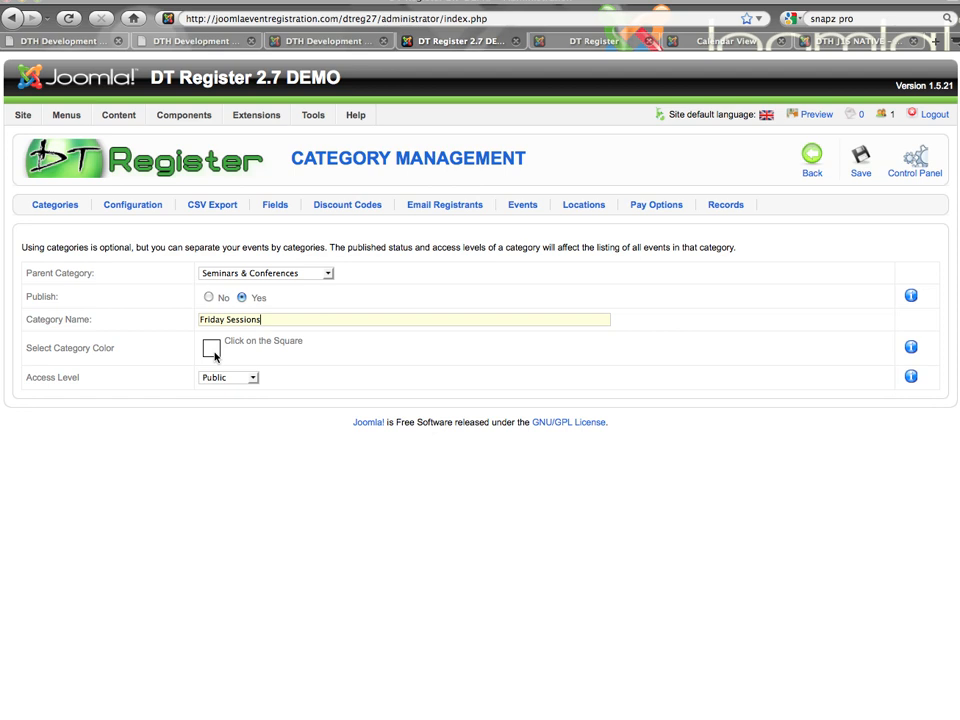
Step: Choose a blue-violet swatch as the category colour
click(212, 348)
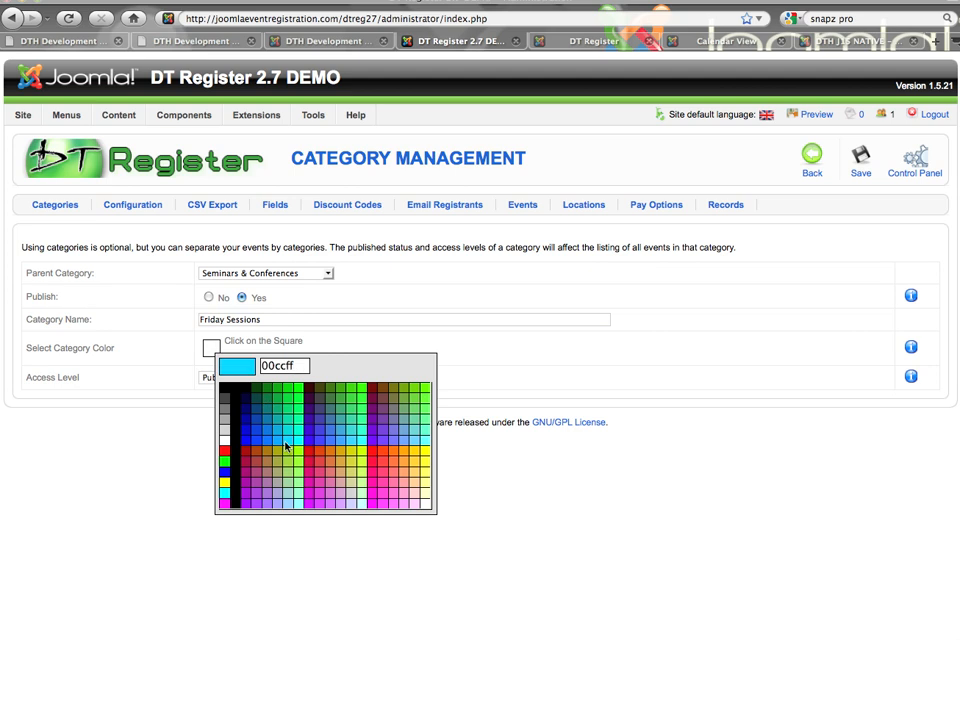
click(384, 472)
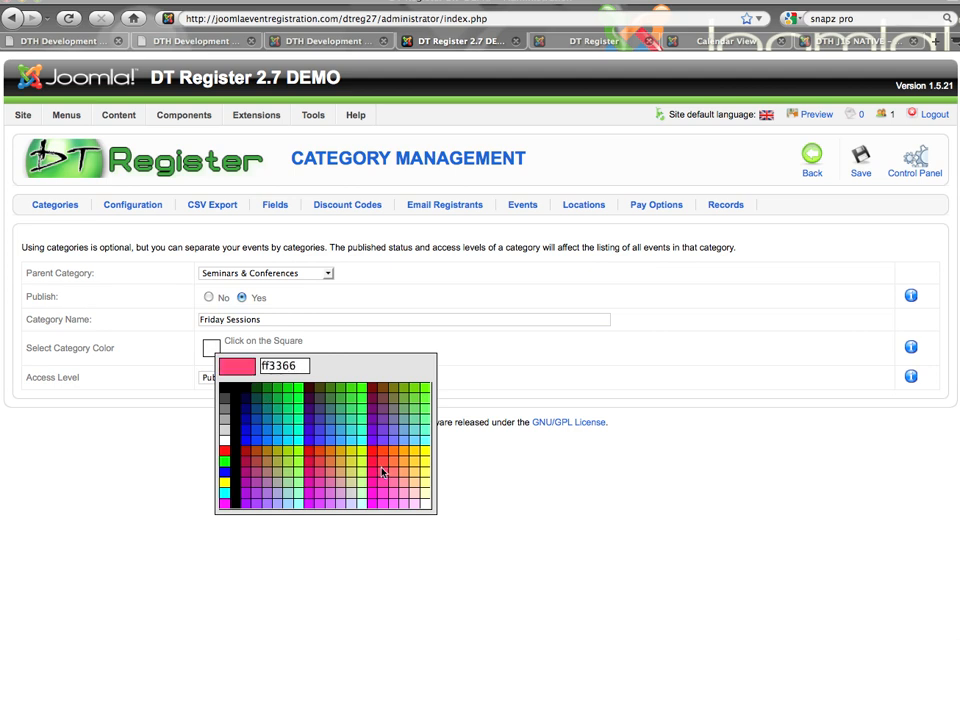
click(310, 456)
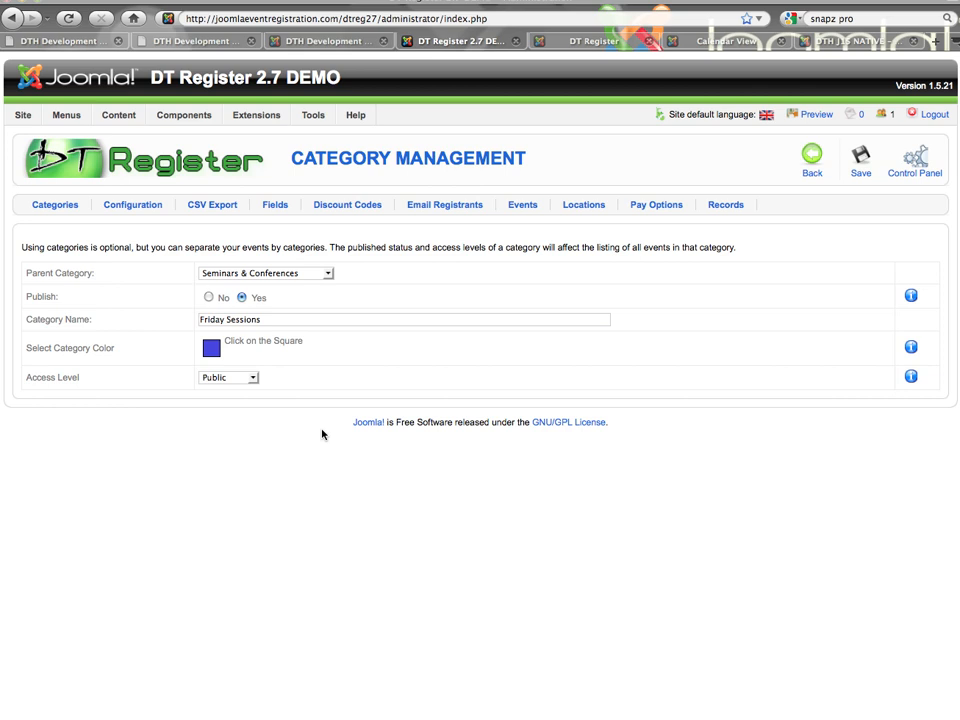
Step: Set the access level to Registered and save the Friday Sessions category
click(228, 376)
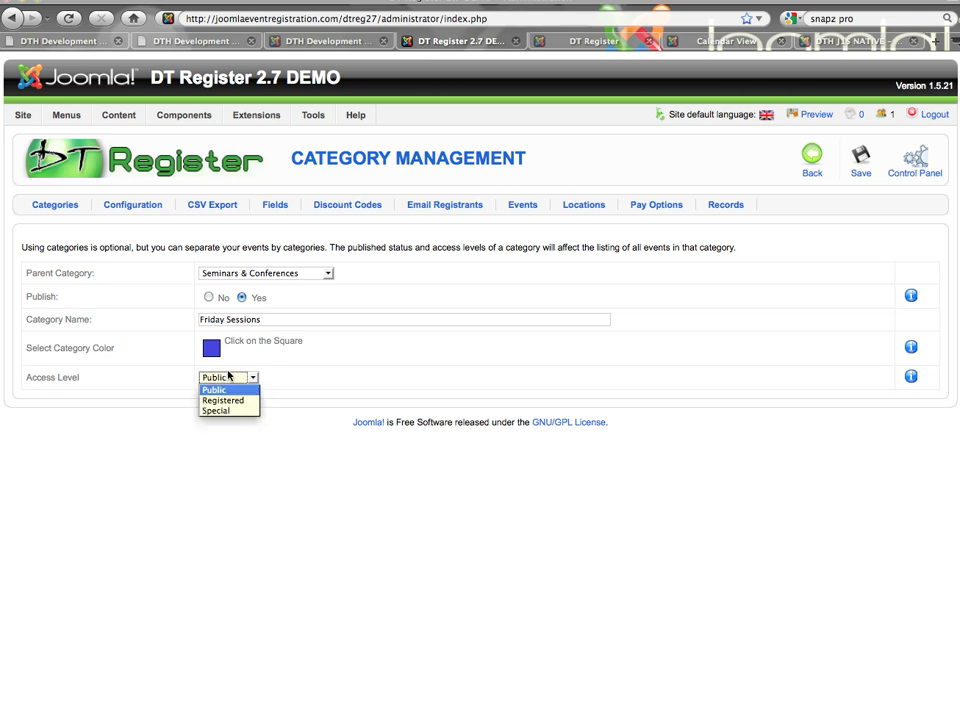
mouse_move(228, 400)
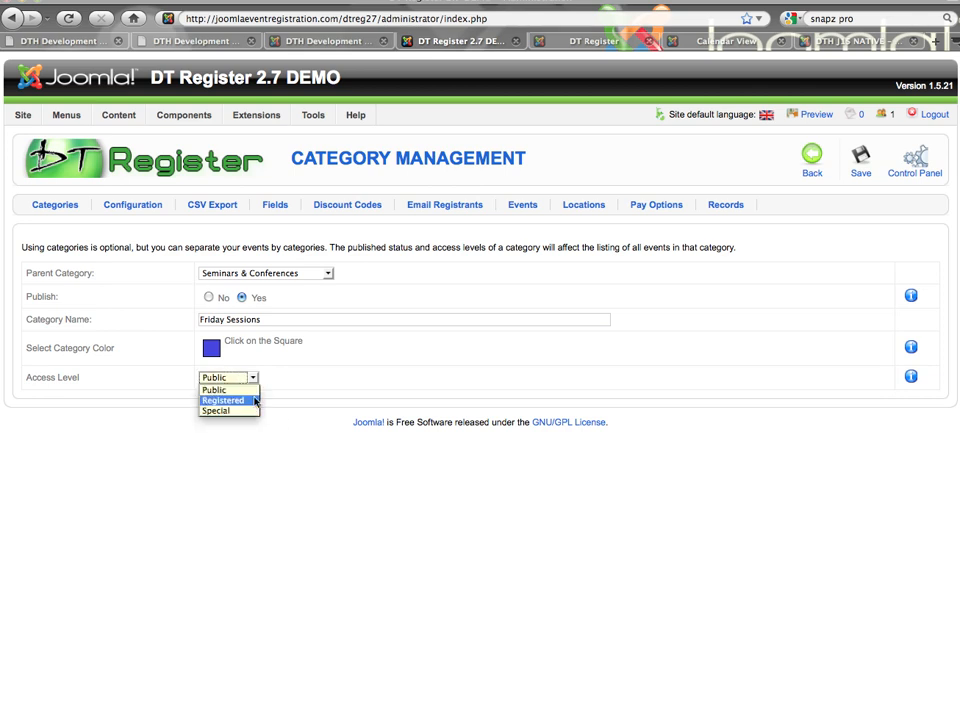
mouse_move(214, 390)
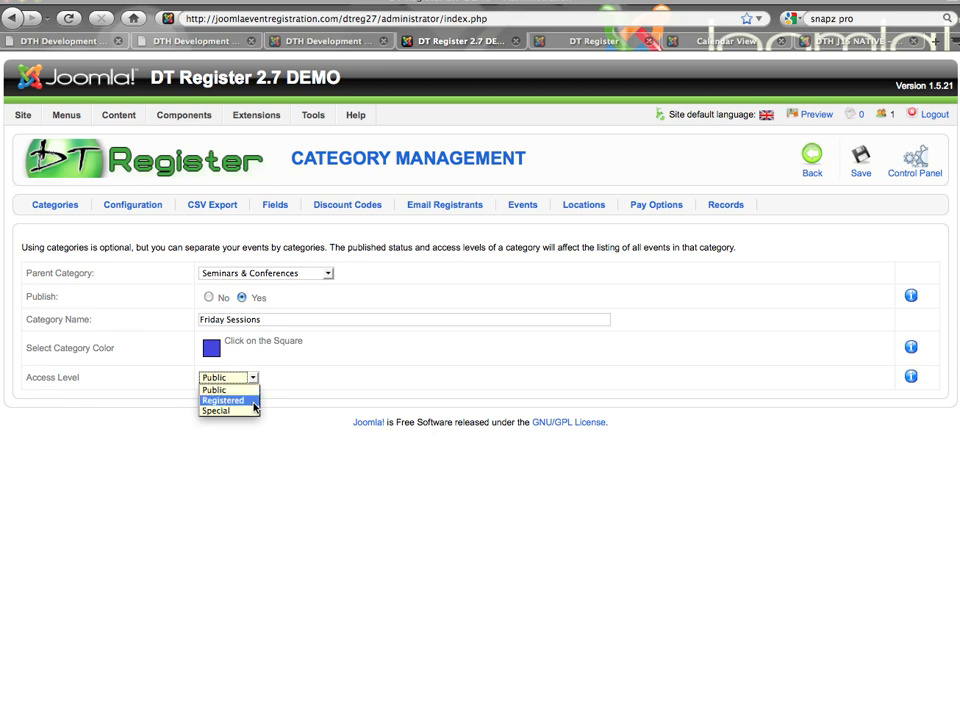
mouse_move(248, 412)
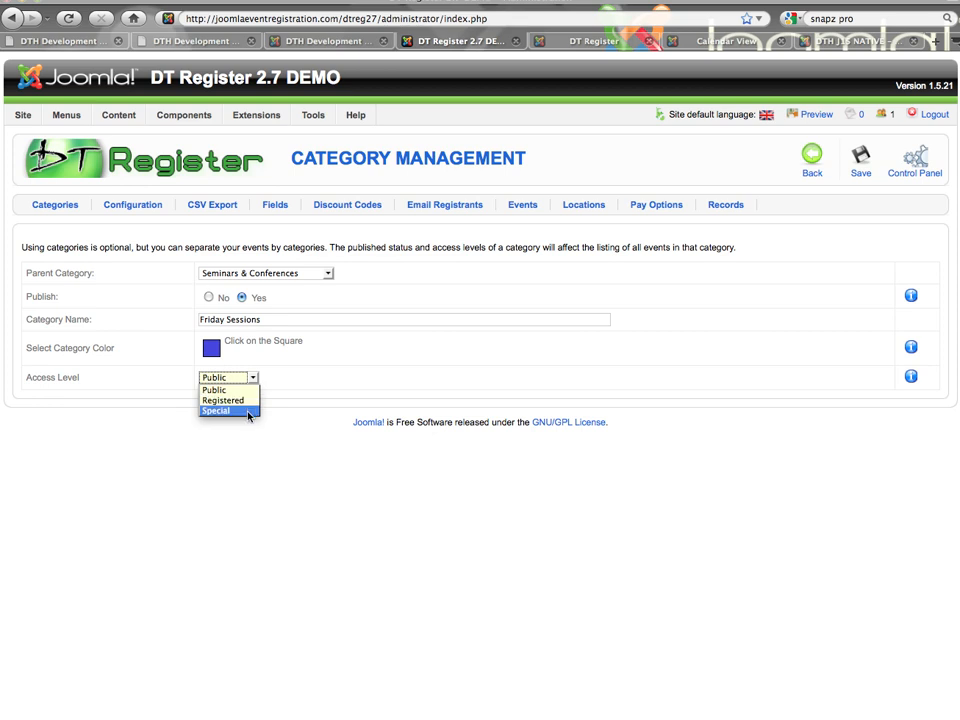
mouse_move(224, 400)
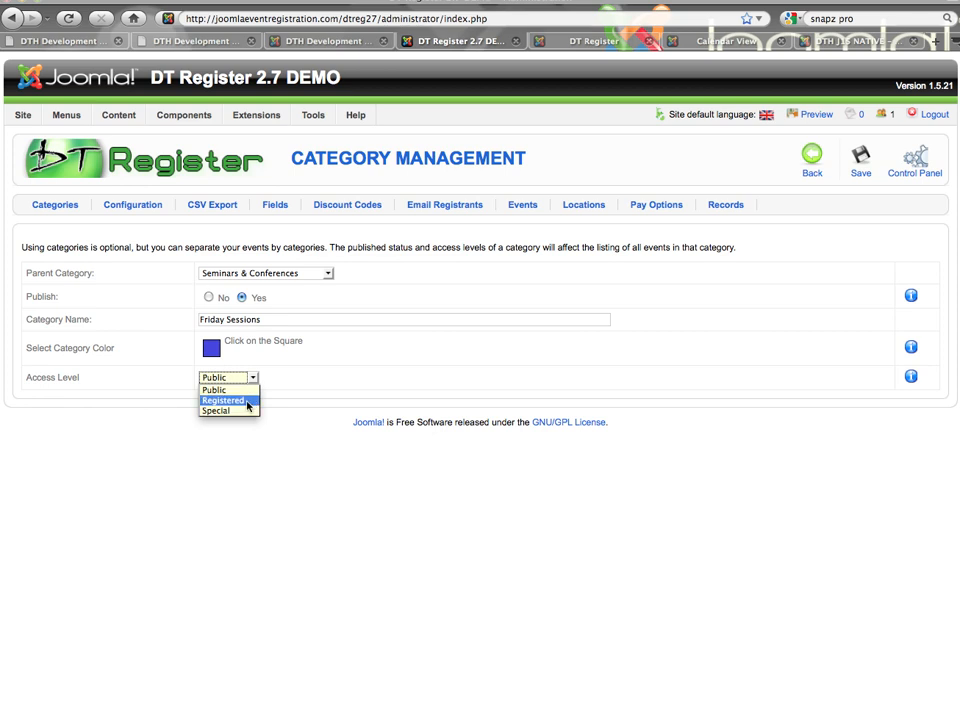
click(224, 400)
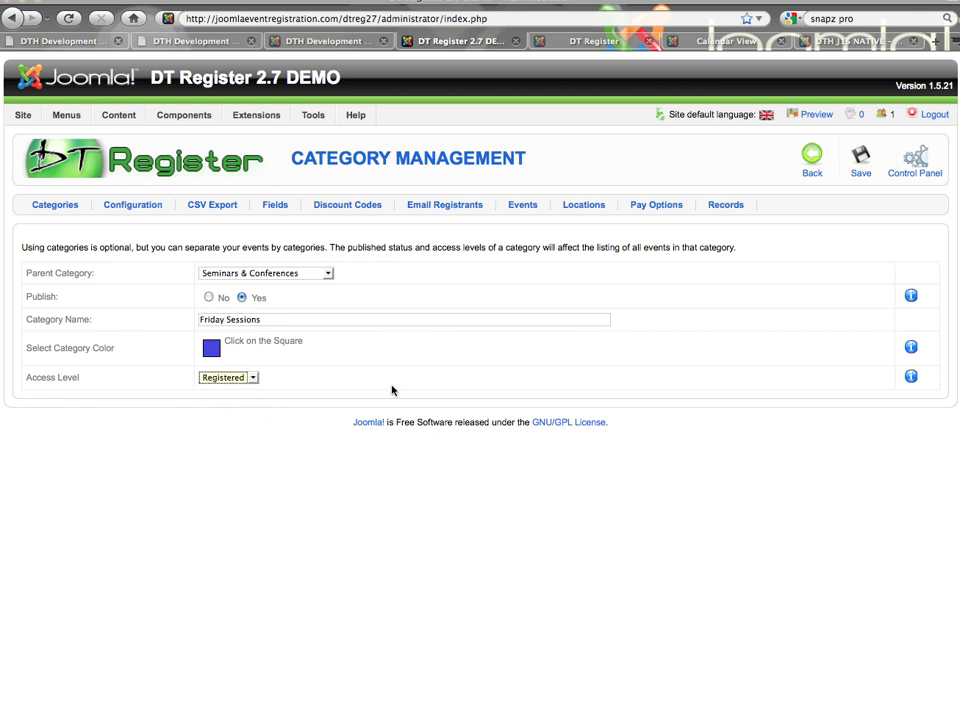
click(860, 158)
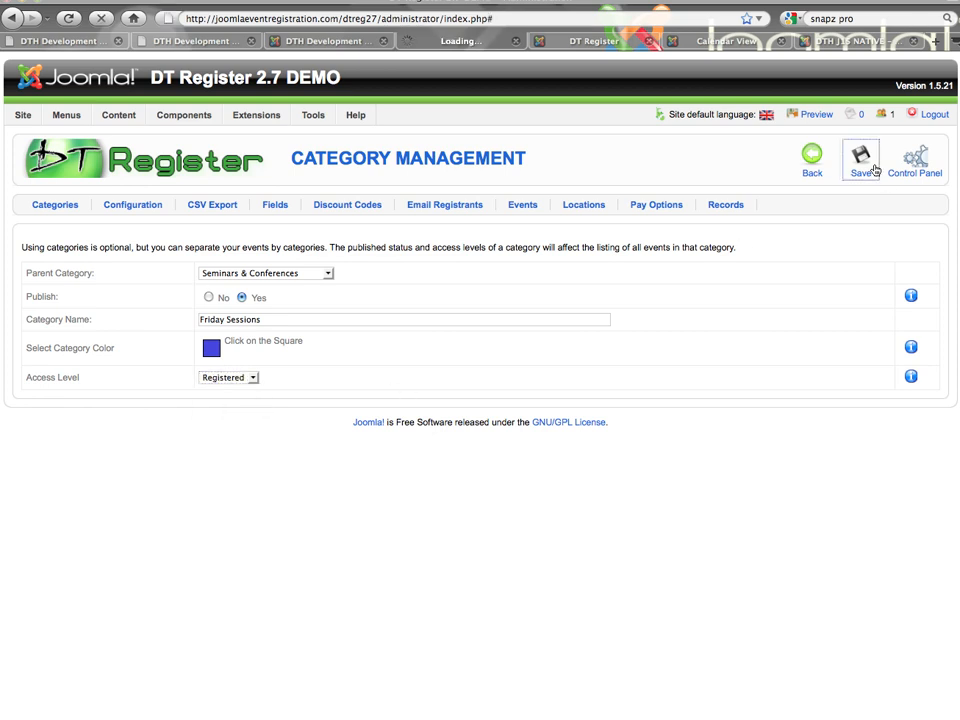
Step: Confirm the saved Friday Sessions row, then switch to the public event registration site
click(860, 160)
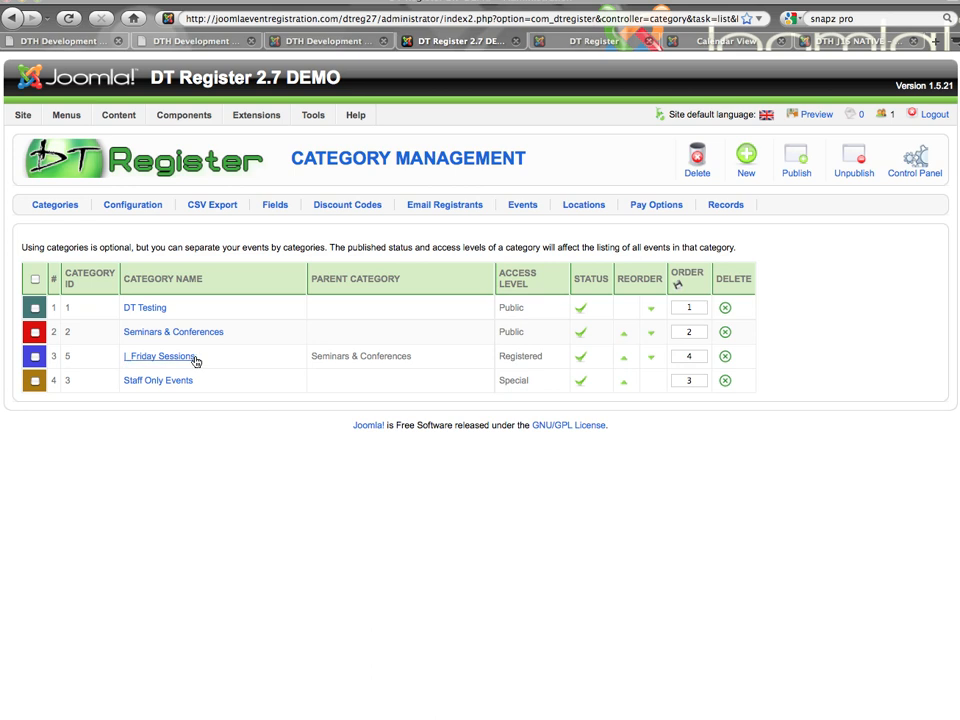
mouse_move(178, 340)
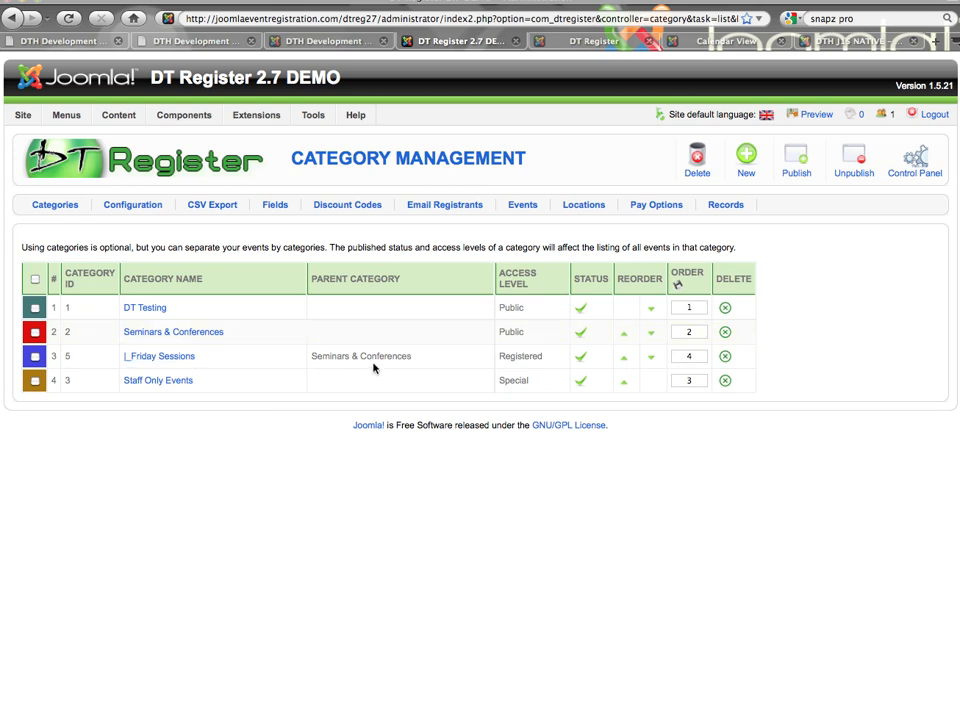
mouse_move(366, 358)
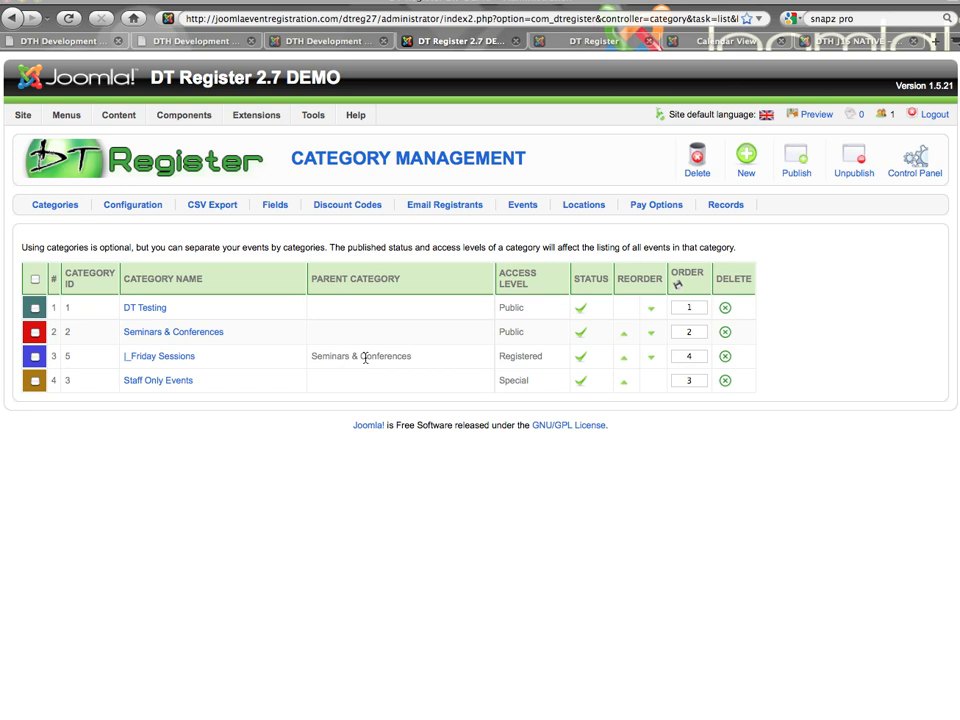
mouse_move(424, 382)
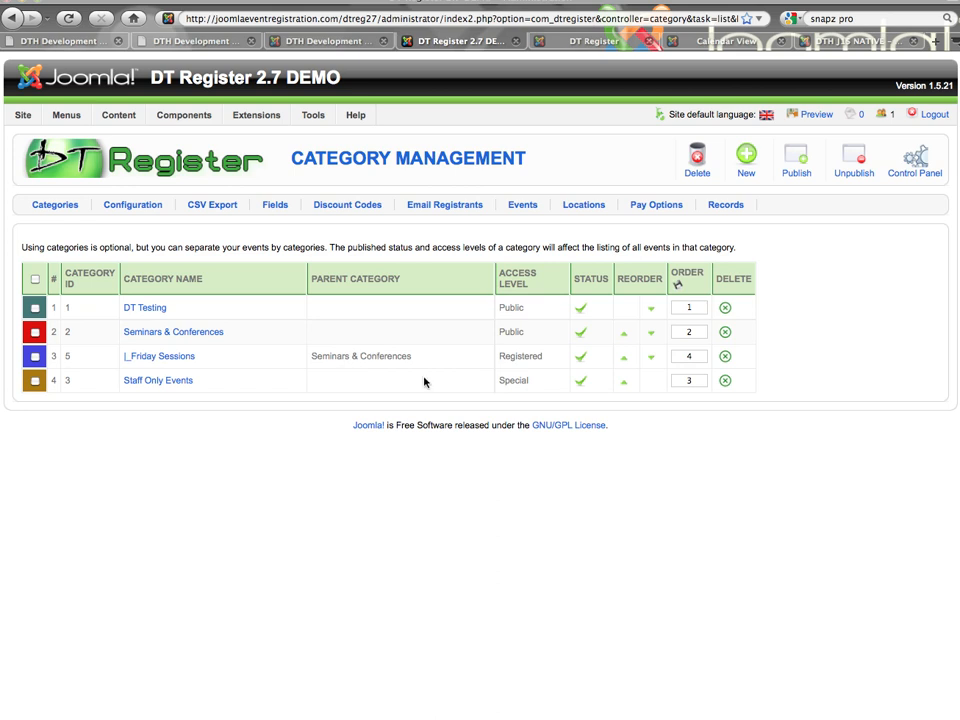
click(594, 40)
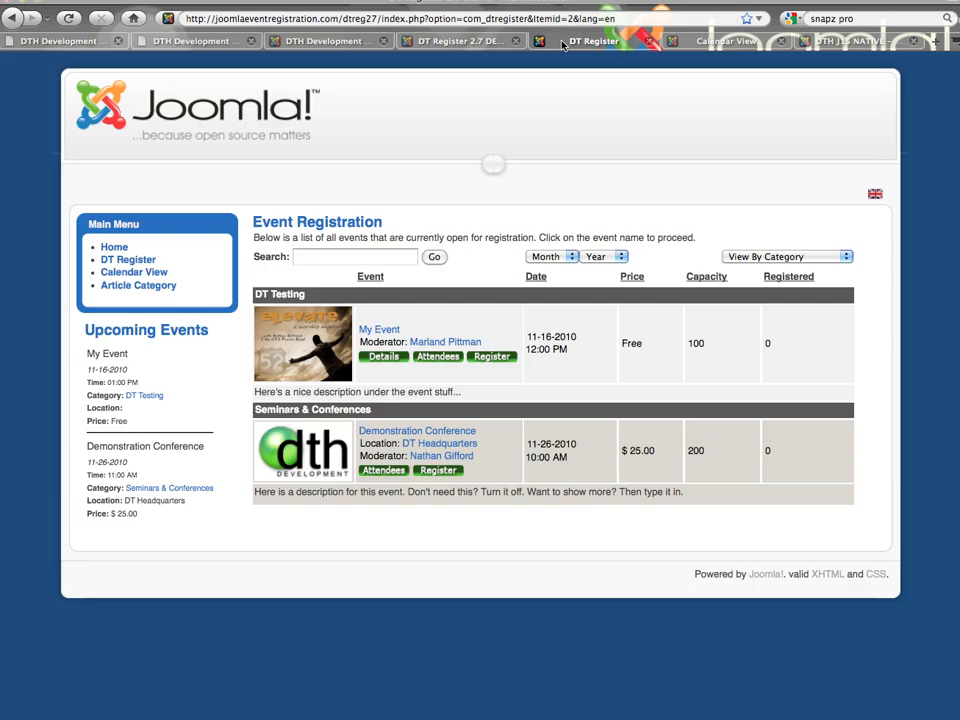
mouse_move(356, 298)
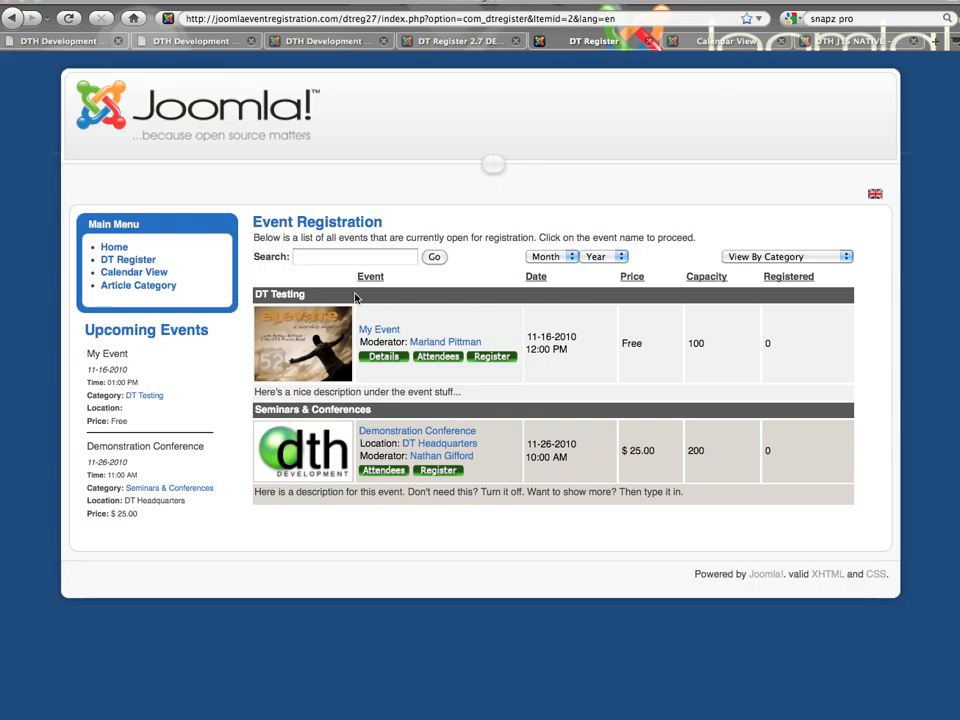
mouse_move(308, 300)
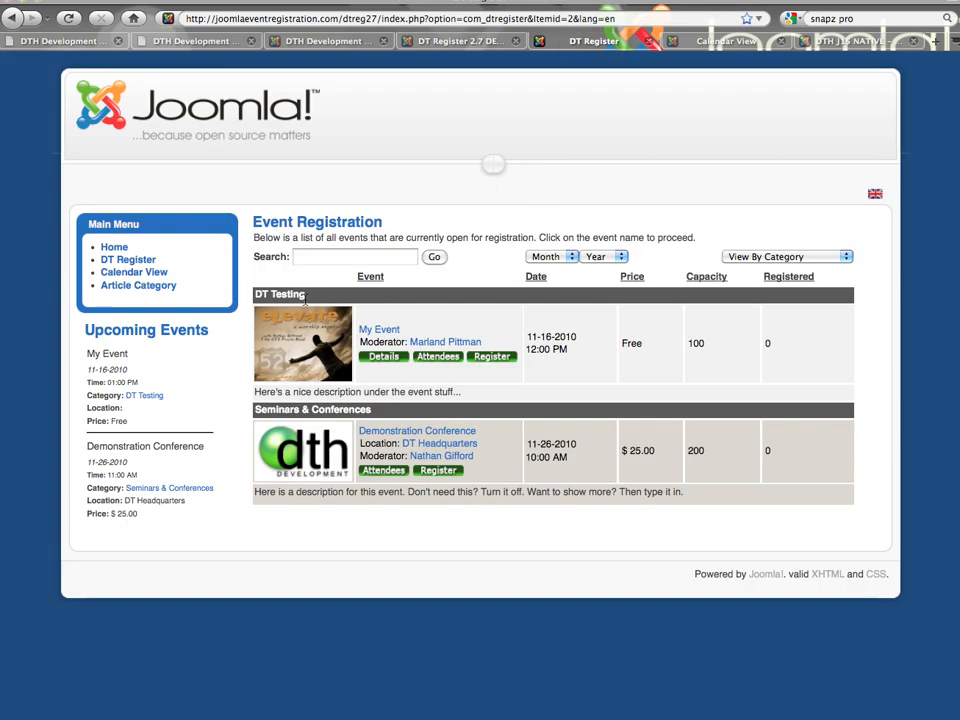
Step: Go to Calendar View from the front-end Main Menu
double_click(280, 294)
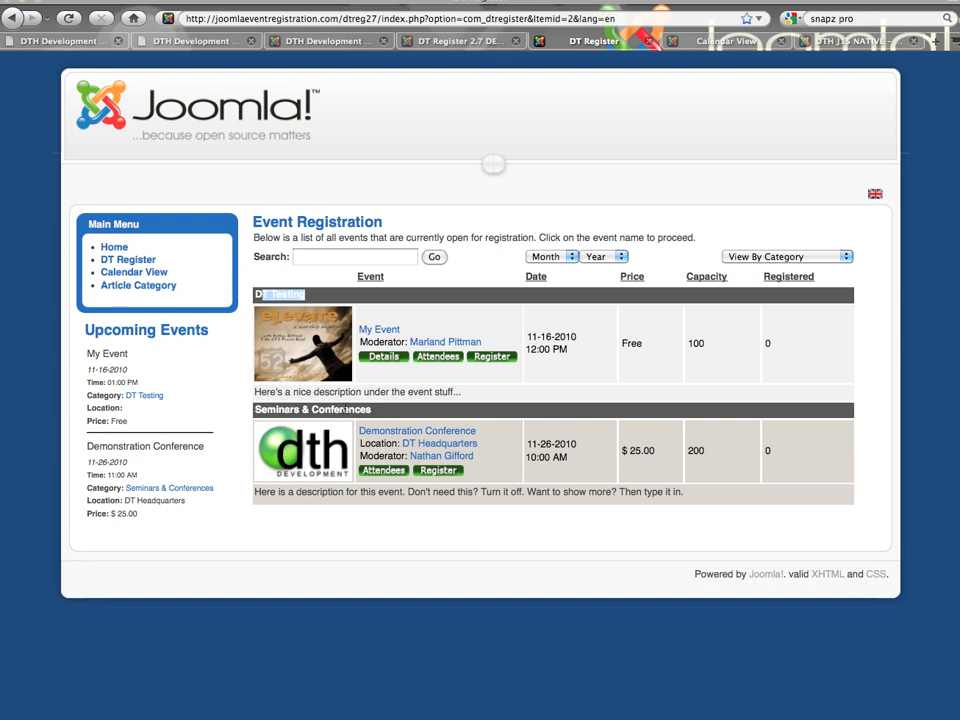
click(134, 272)
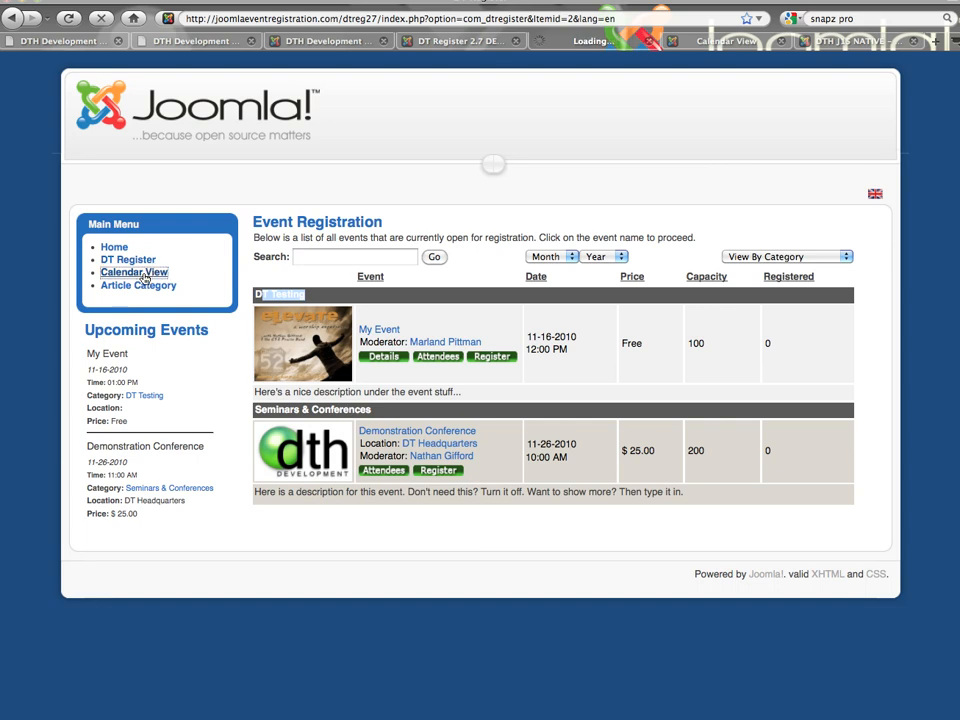
click(134, 272)
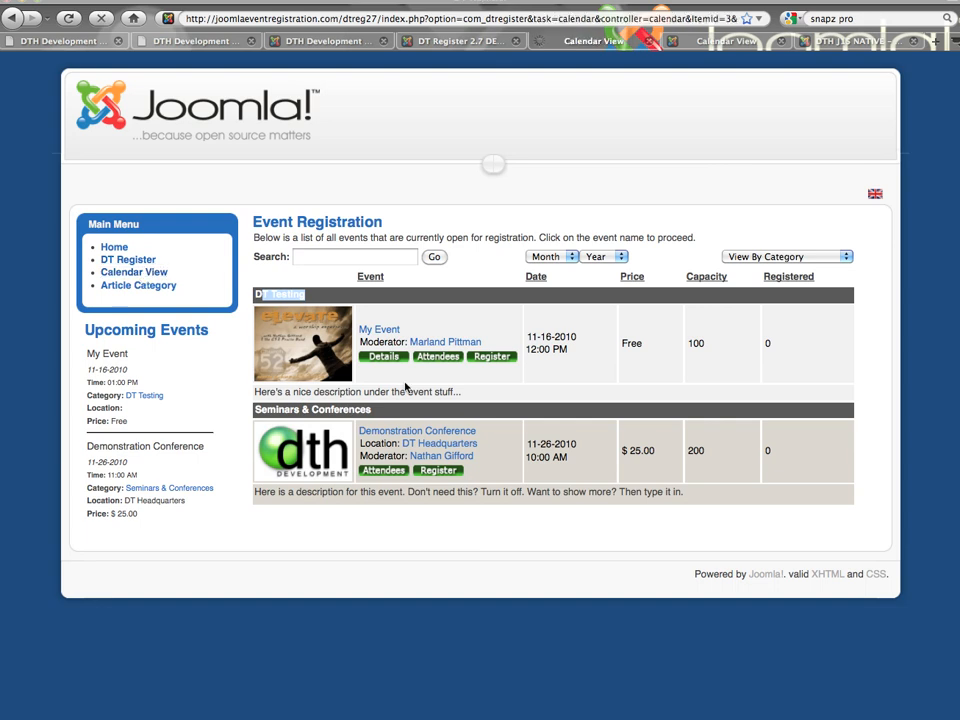
click(134, 272)
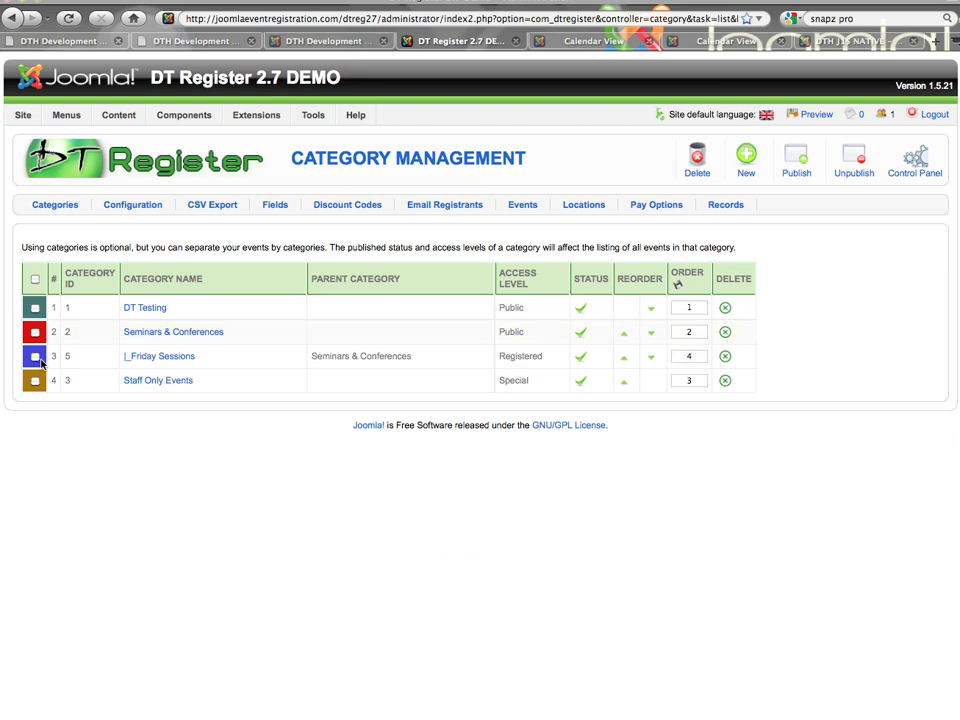
mouse_move(496, 100)
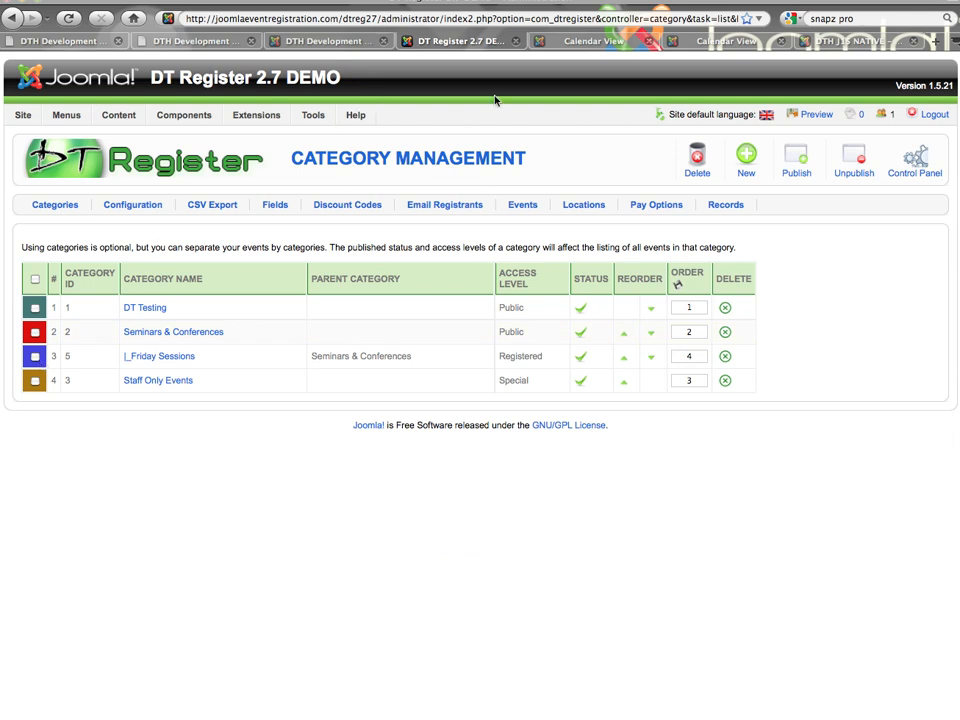